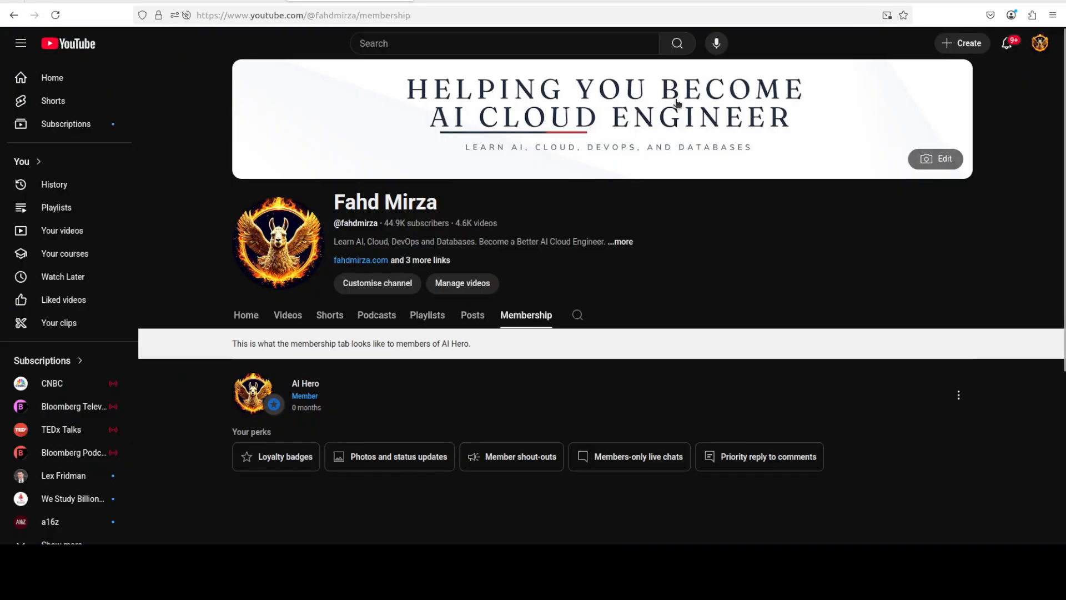
{"action": "mouse_move", "coordinate": [711, 150]}
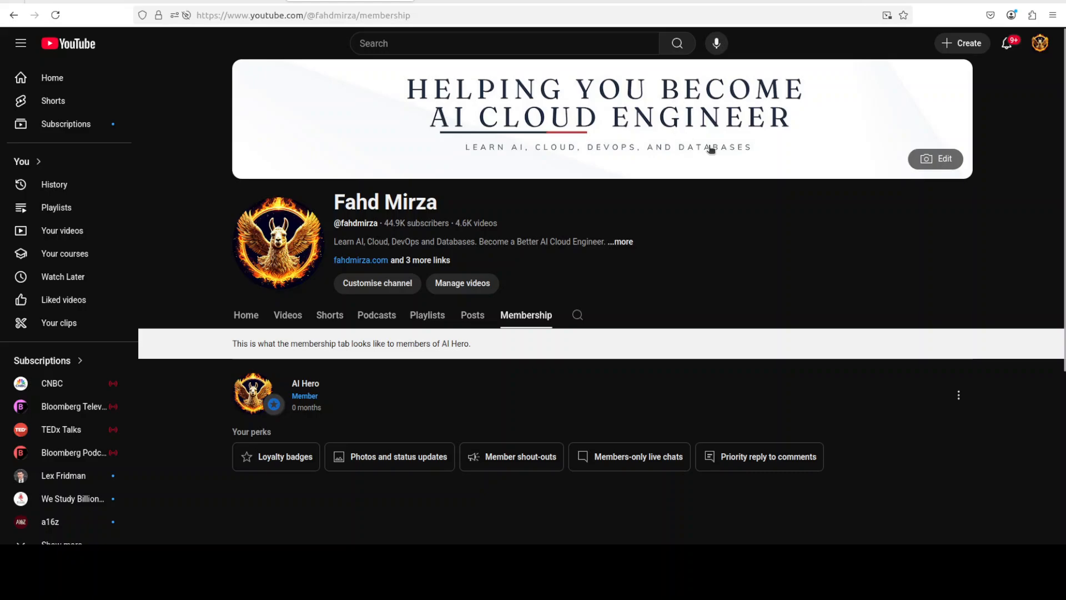
{"action": "mouse_move", "coordinate": [728, 157]}
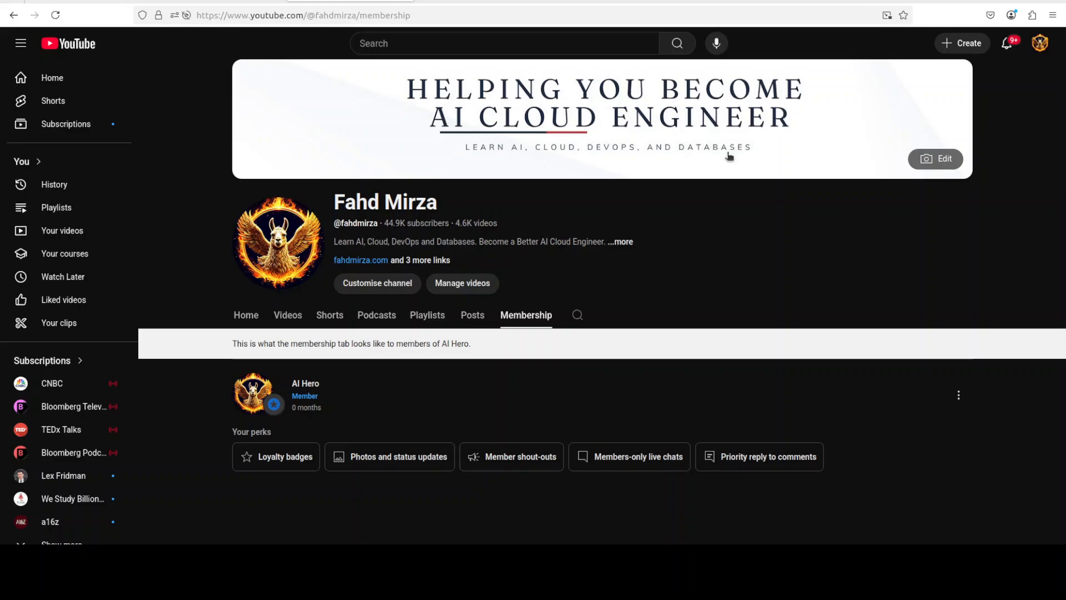
{"action": "mouse_move", "coordinate": [736, 294]}
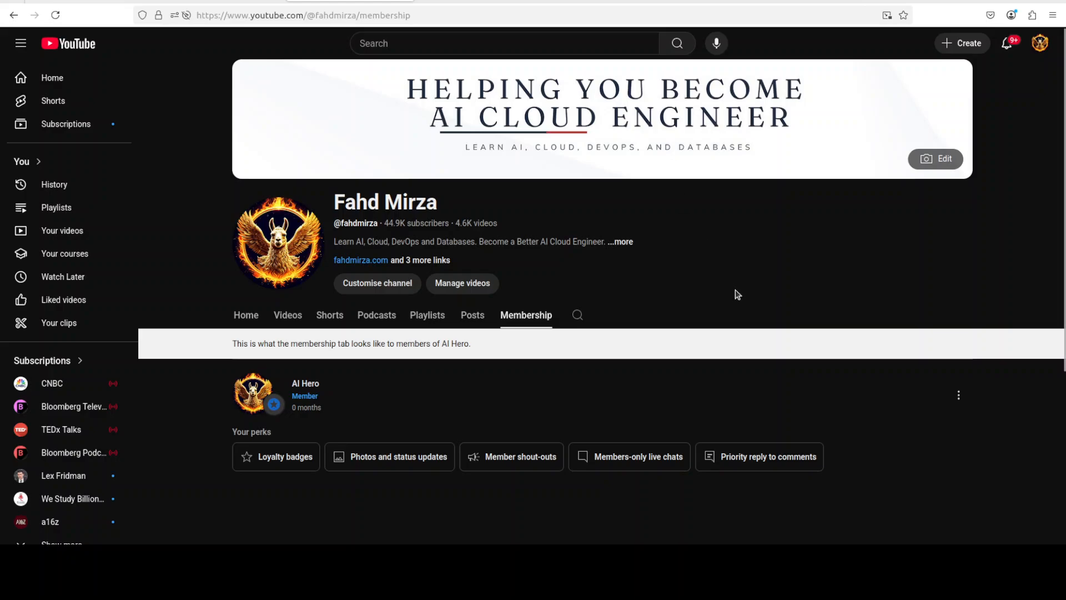
{"action": "mouse_move", "coordinate": [682, 388]}
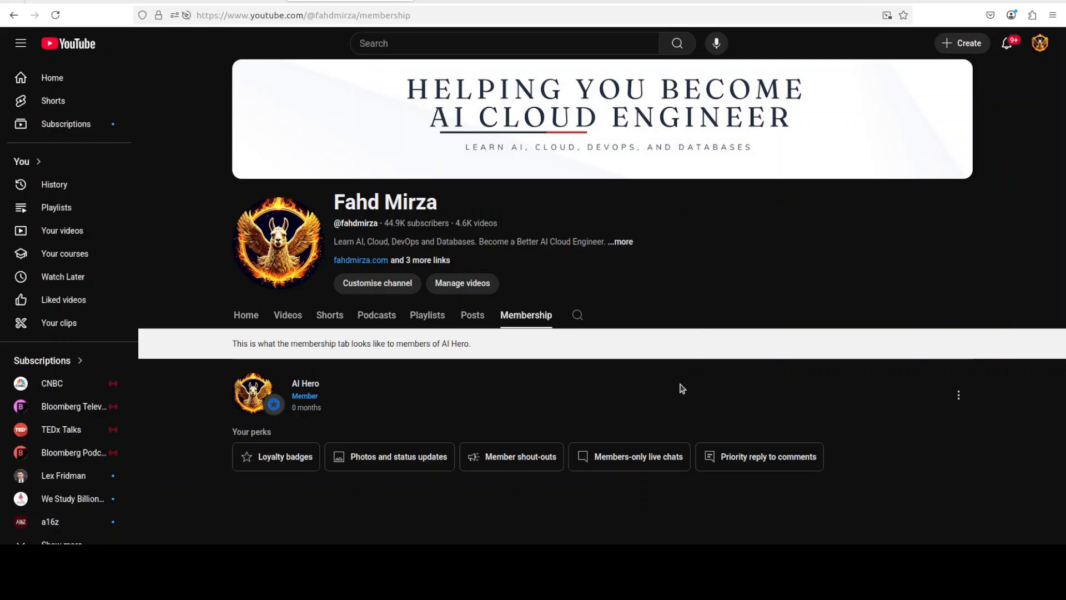
{"action": "mouse_move", "coordinate": [599, 405]}
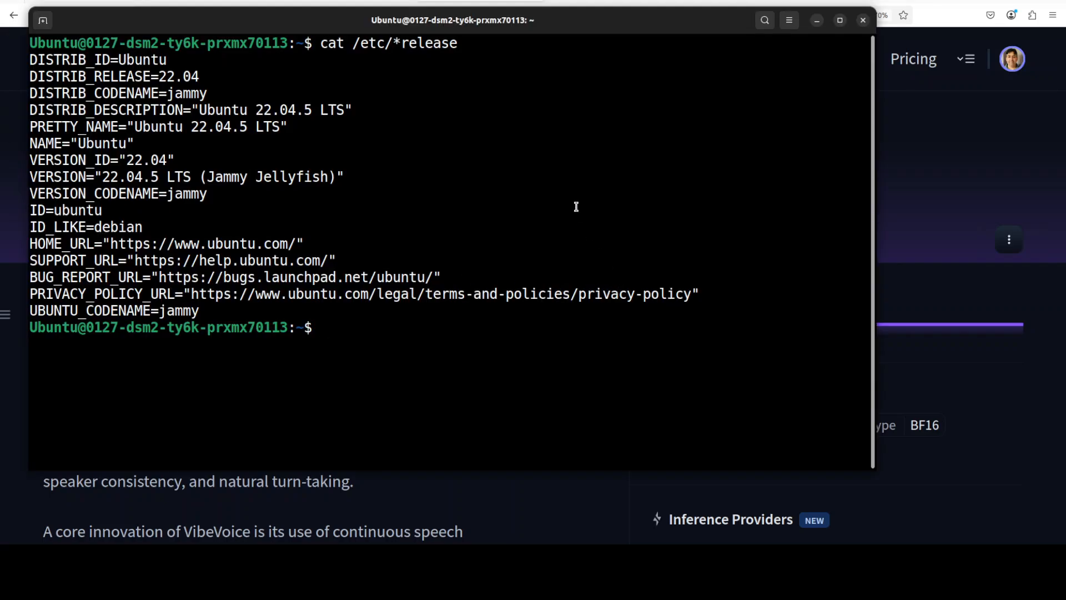
Step: Run nvidia-smi to check the RTX 6000 Ada GPU, then paste the conda create command for env 'ai' with Python 3.11
{"action": "type", "text": "nvidia-smi"}
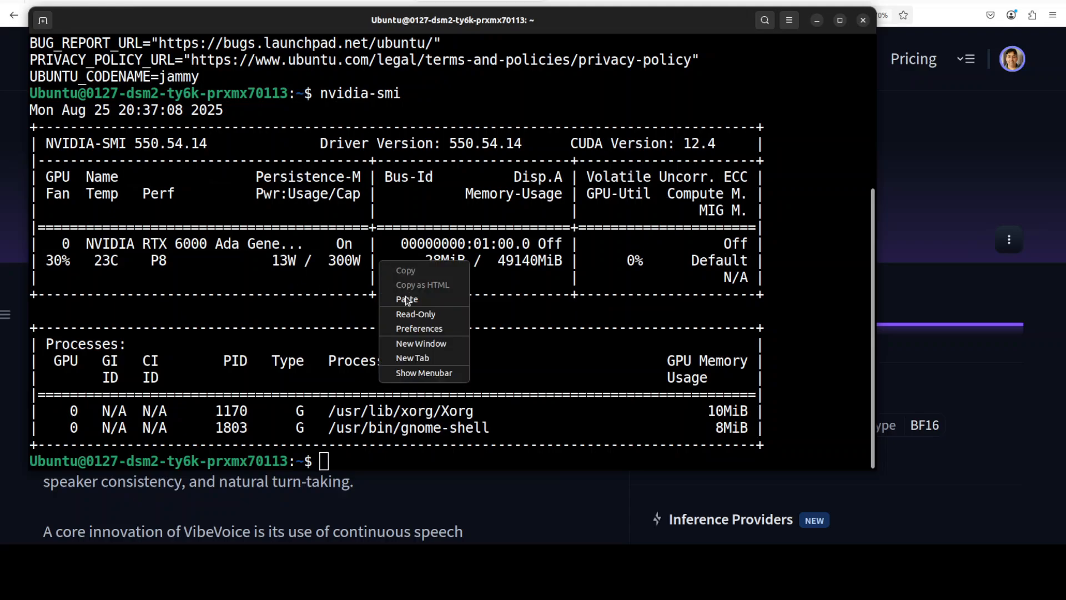
{"action": "left_click", "coordinate": [407, 299]}
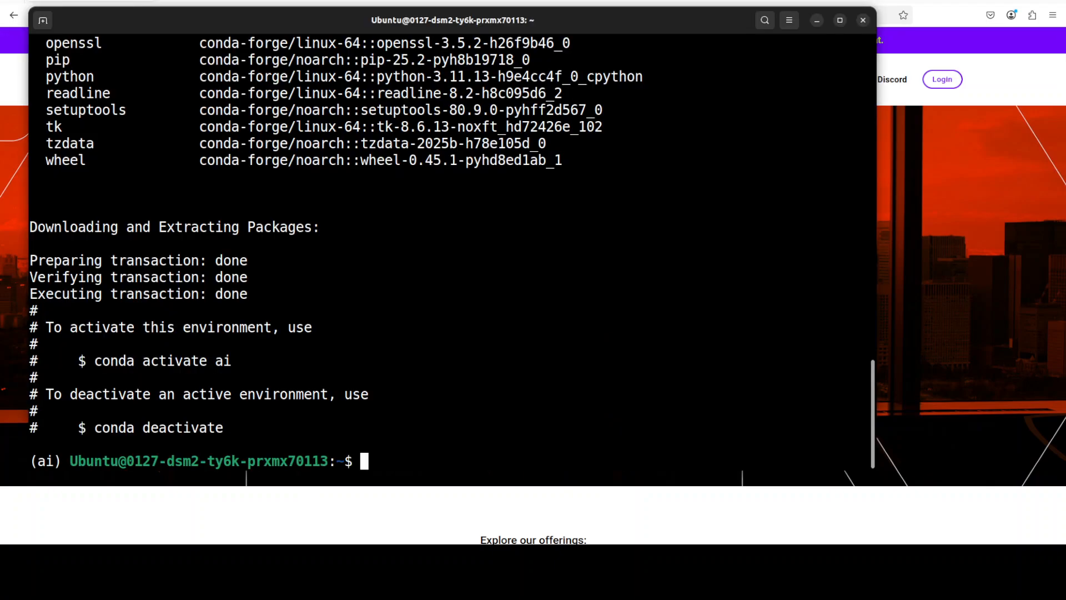
{"action": "mouse_move", "coordinate": [643, 324]}
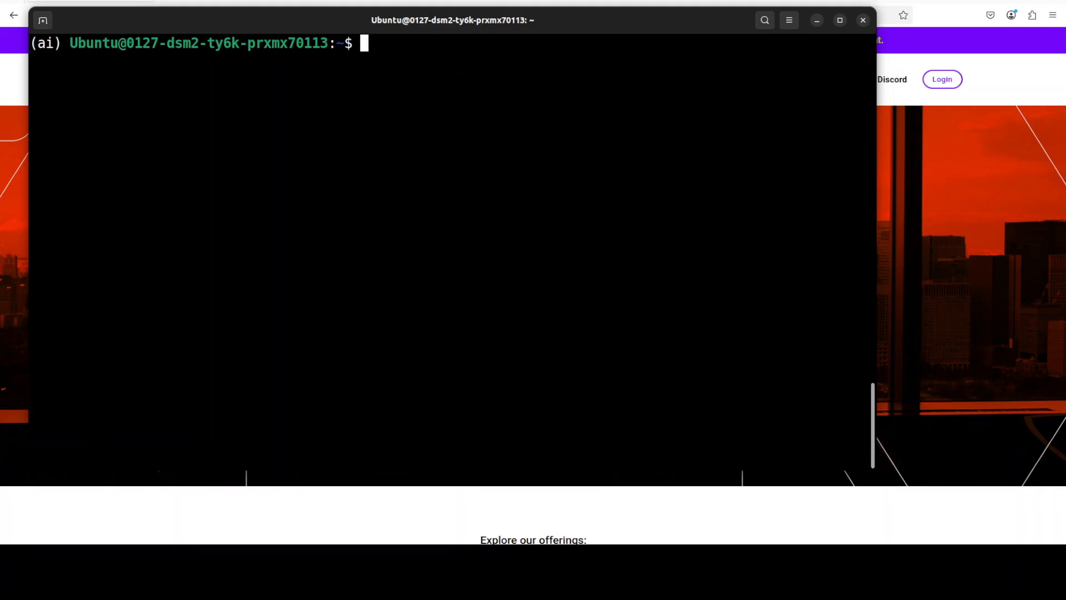
Step: Run docker --version inside the ai environment, fixing the mistyped option spacing
{"action": "type", "text": "docker--ver"}
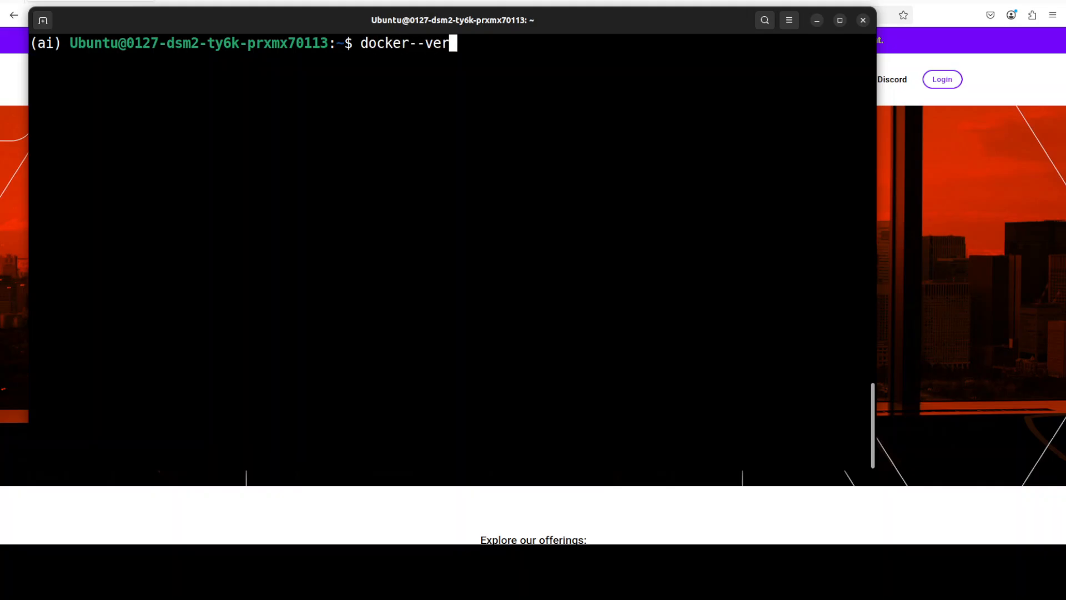
{"action": "key", "text": "BackSpace"}
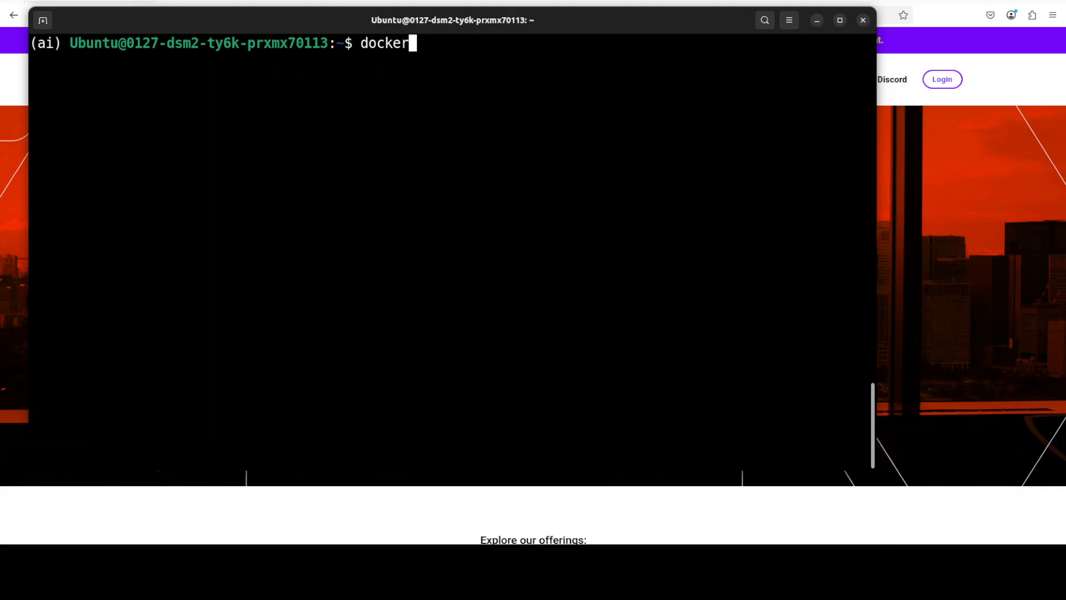
{"action": "type", "text": "--version"}
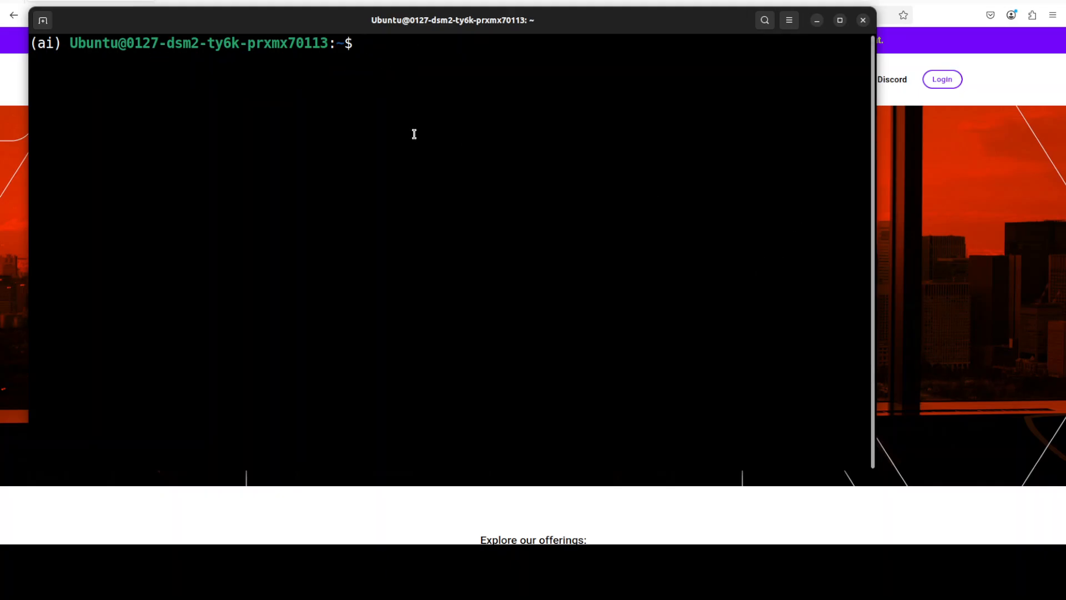
Step: Run sudo chmod 666 /var/run/docker.sock, then start the nvcr.io/nvidia/pytorch:24.07-py3 container with all GPUs
{"action": "type", "text": "sudo chmod 666 /var/run/docker.sock"}
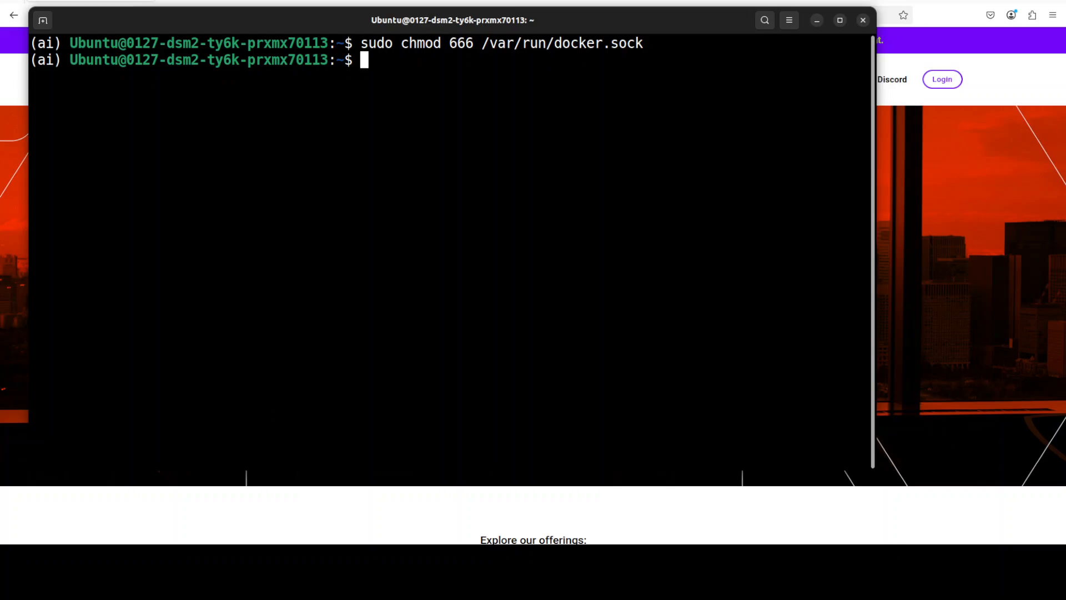
{"action": "mouse_move", "coordinate": [348, 134]}
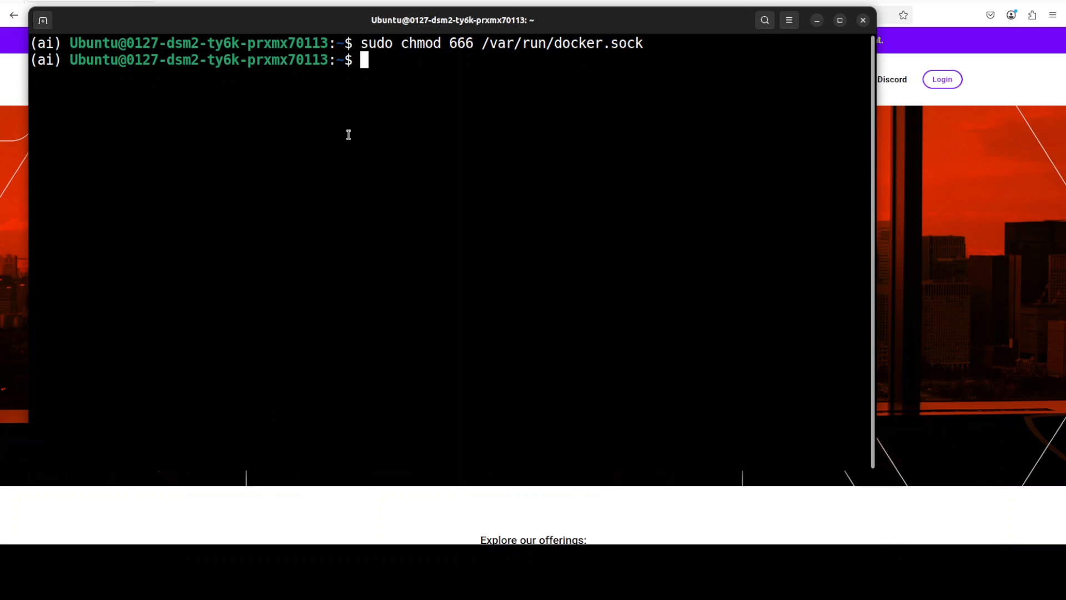
{"action": "right_click", "coordinate": [347, 134]}
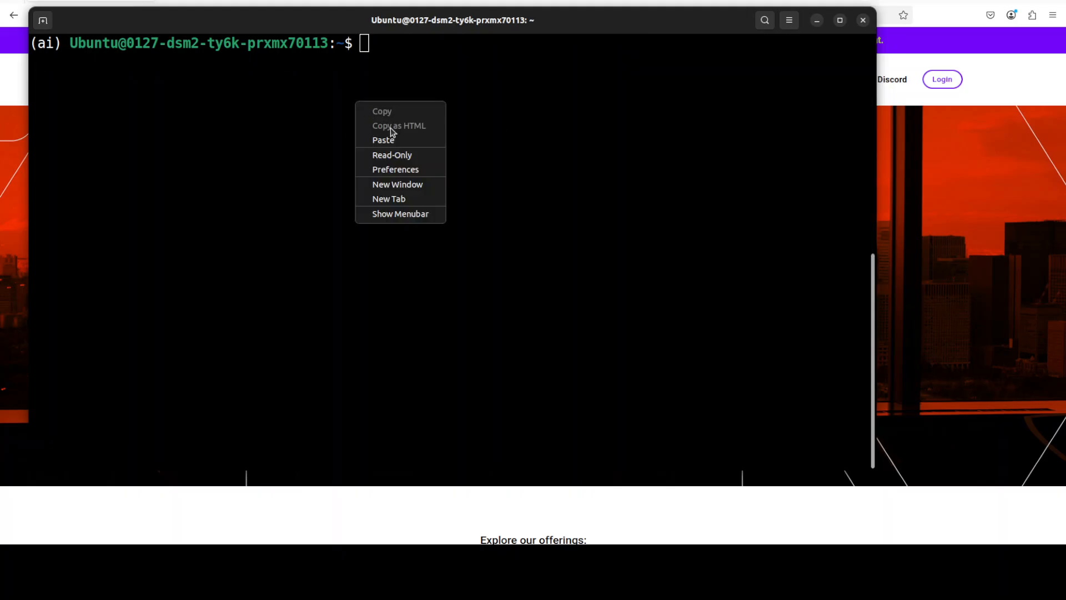
{"action": "left_click", "coordinate": [383, 140]}
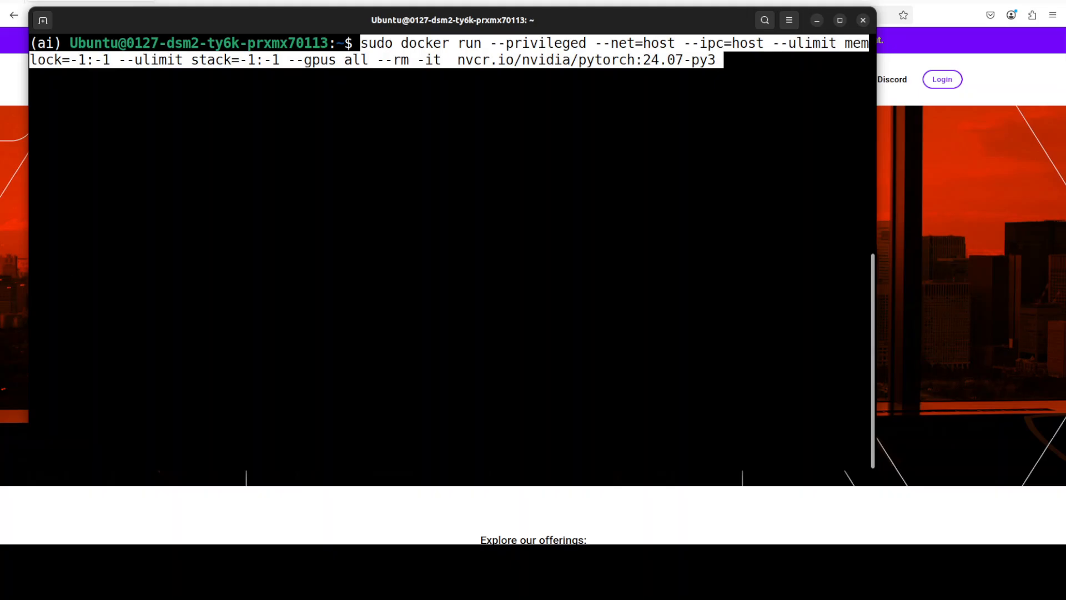
{"action": "key", "text": "Return"}
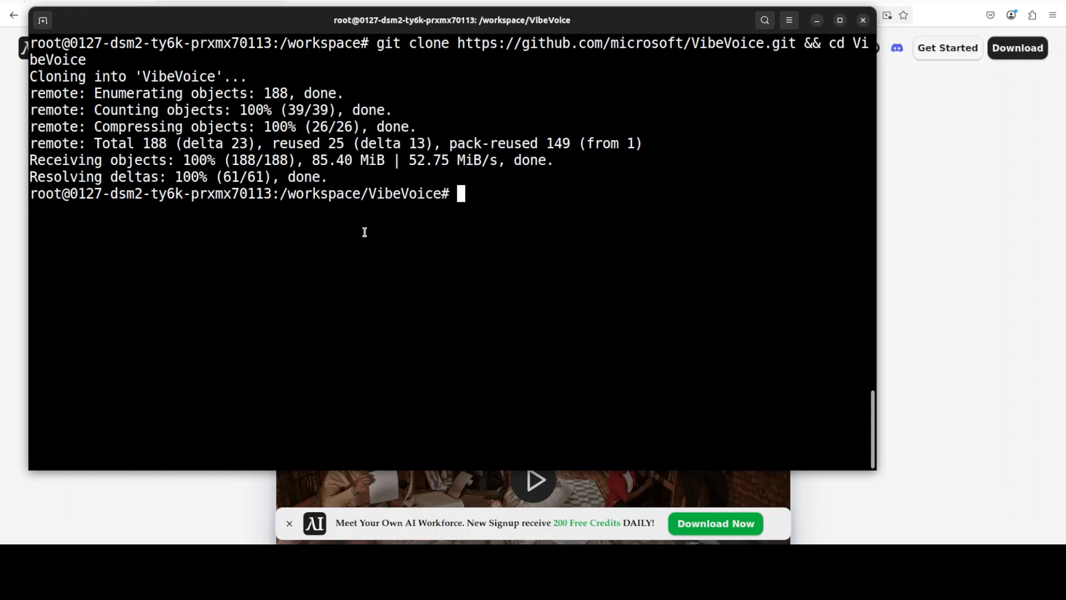
Step: Install the cloned VibeVoice repository as an editable package with pip install -e
{"action": "type", "text": "pip install -e ."}
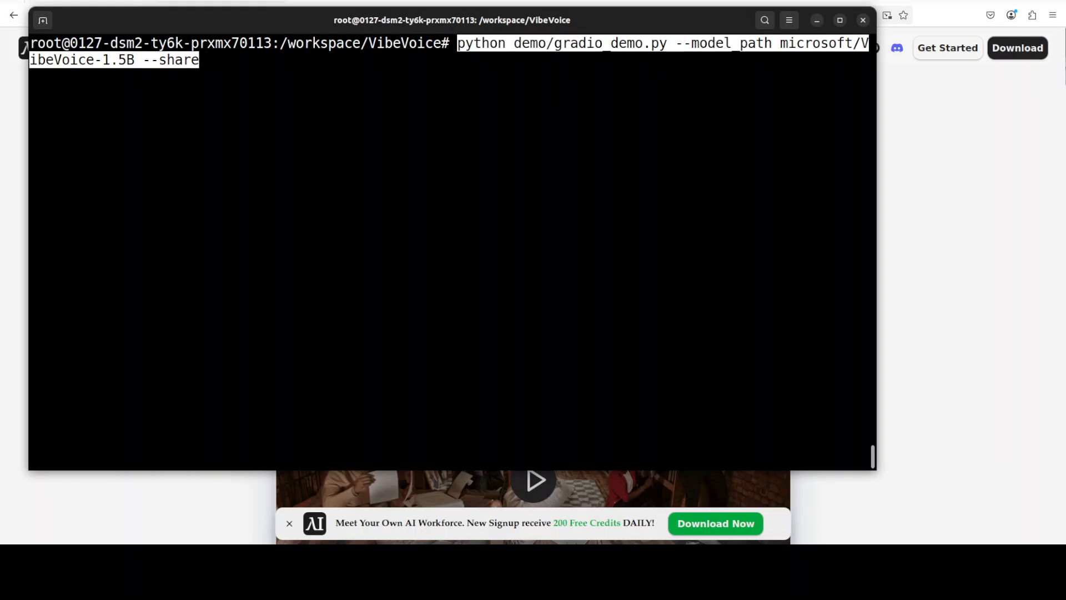
Step: Run demo/gradio_demo.py with microsoft/VibeVoice-1.5B and --share, scrolling through the model config output
{"action": "key", "text": "Return"}
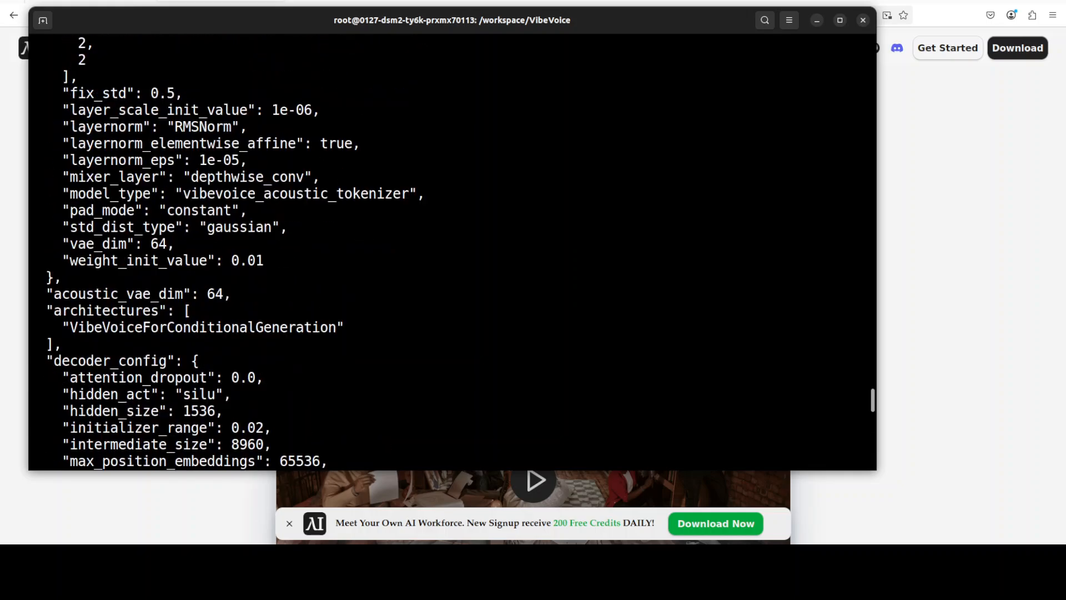
{"action": "scroll", "scroll_direction": "down", "scroll_amount": 3}
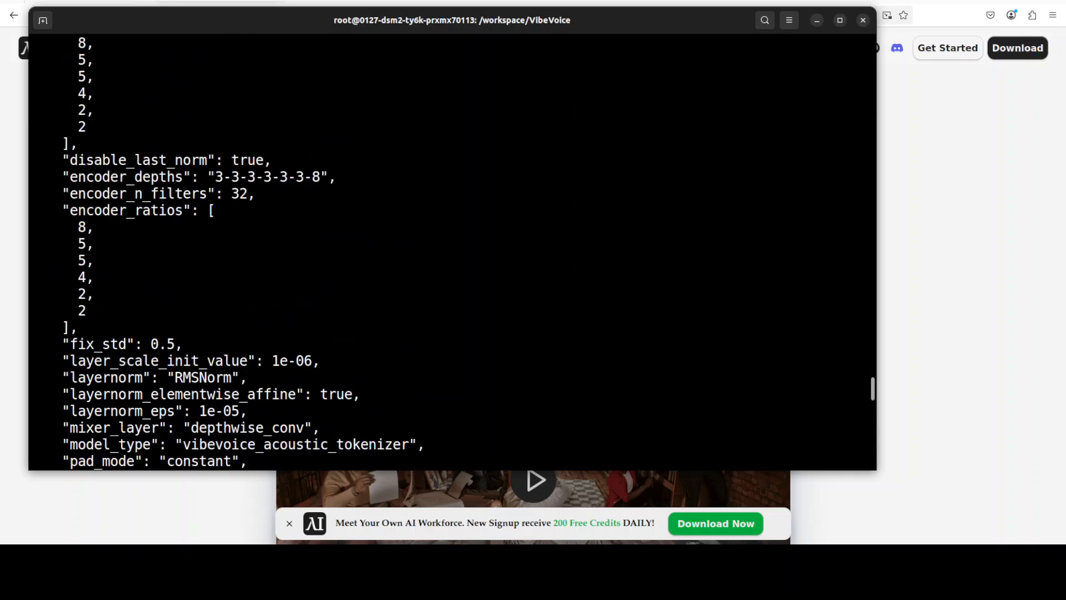
{"action": "scroll", "scroll_direction": "down", "scroll_amount": 3}
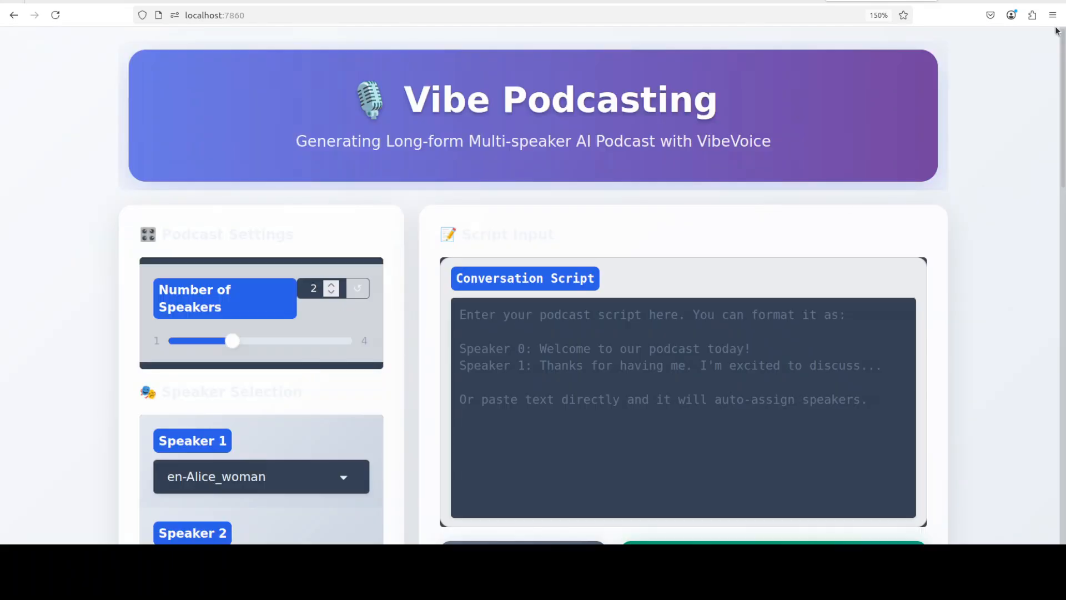
Step: Switch to the browser showing the Vibe Podcasting page set for two speakers
{"action": "left_click", "coordinate": [1053, 15]}
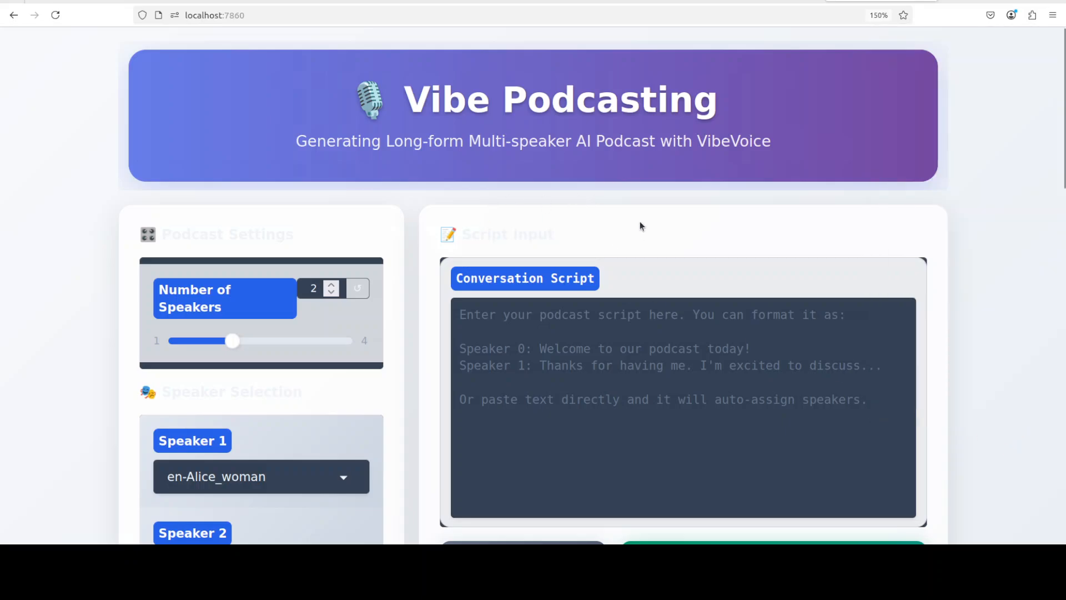
{"action": "mouse_move", "coordinate": [123, 143]}
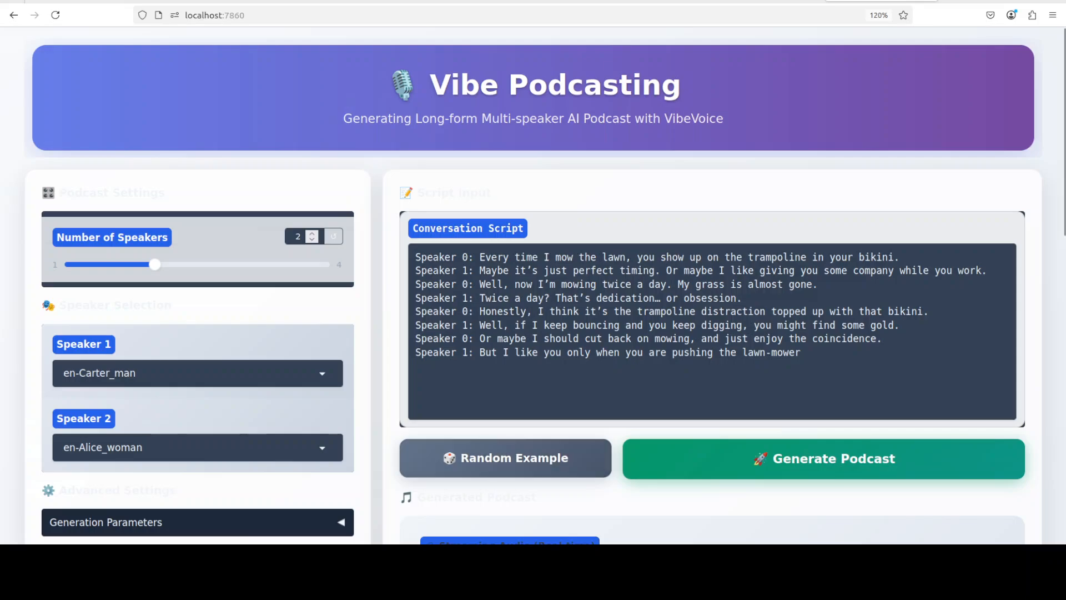
Step: Generate the two-speaker lawn-mowing podcast, then put away the nvidia-smi monitoring terminal
{"action": "left_click", "coordinate": [821, 459]}
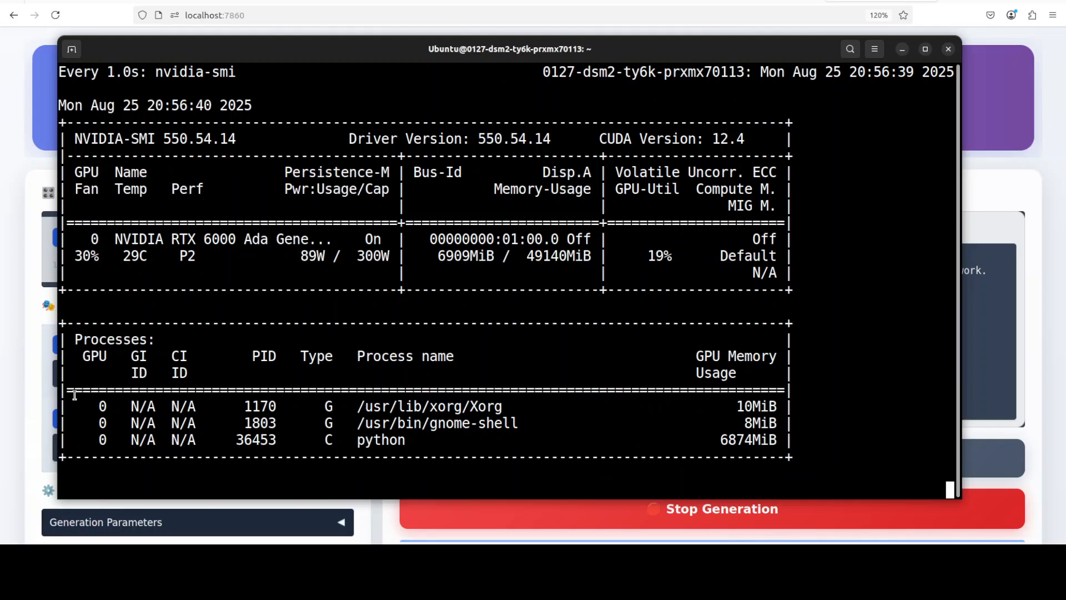
{"action": "left_click", "coordinate": [947, 48]}
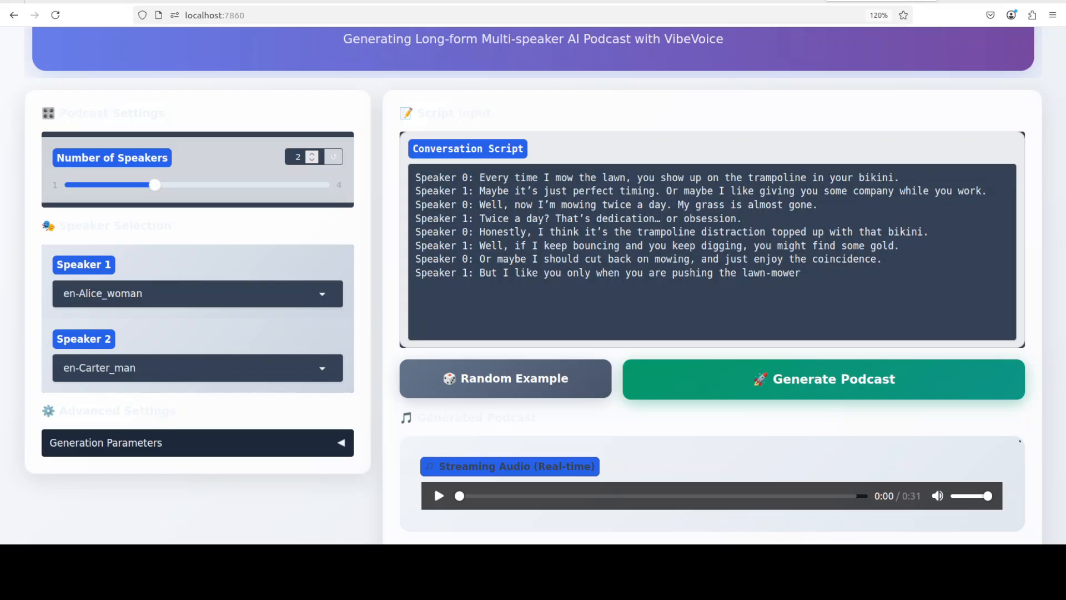
Step: Play the generated 31-second podcast in the Streaming Audio player through to the end
{"action": "scroll", "scroll_direction": "down", "scroll_amount": 3}
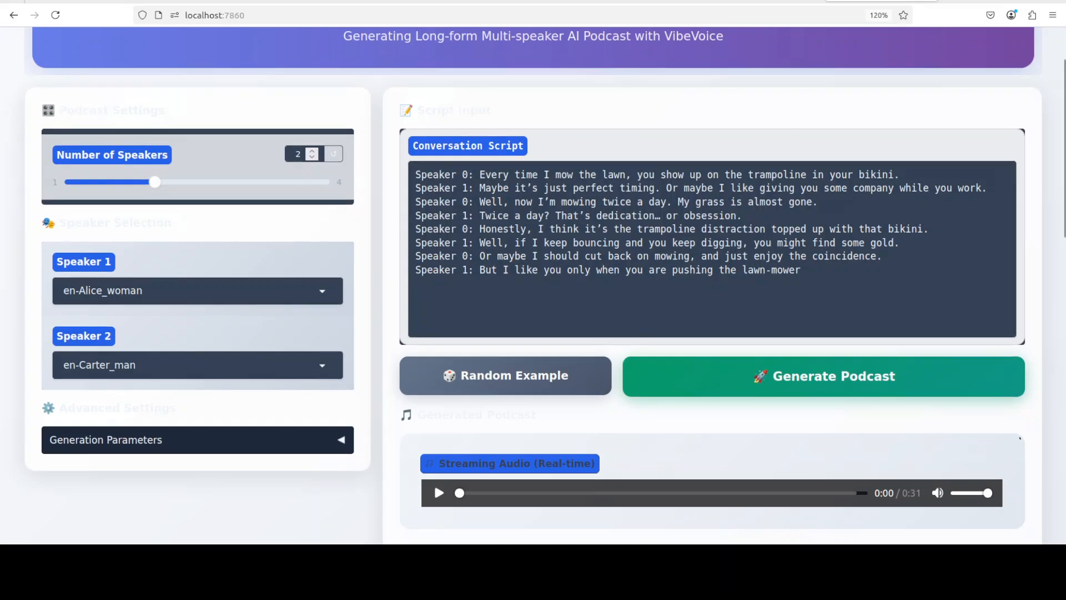
{"action": "scroll", "scroll_direction": "down", "scroll_amount": 3}
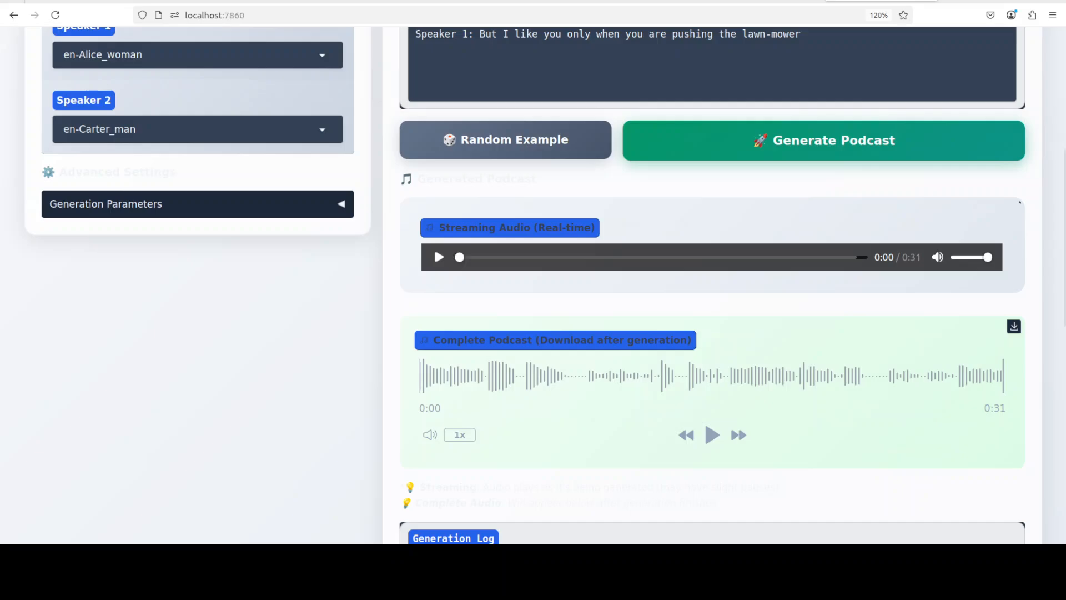
{"action": "scroll", "scroll_direction": "down", "scroll_amount": 3}
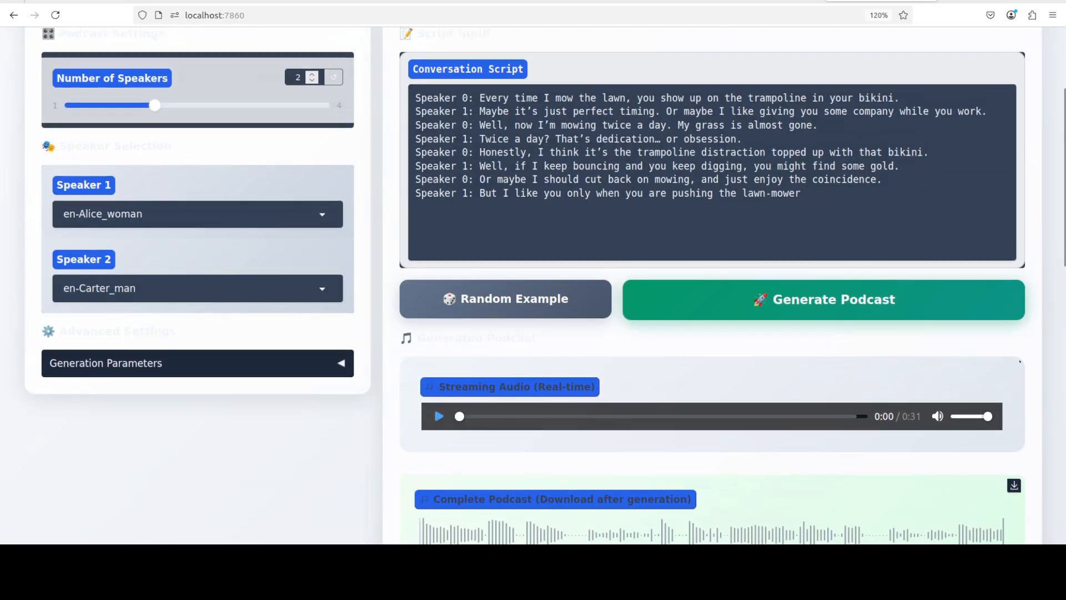
{"action": "left_click", "coordinate": [439, 417]}
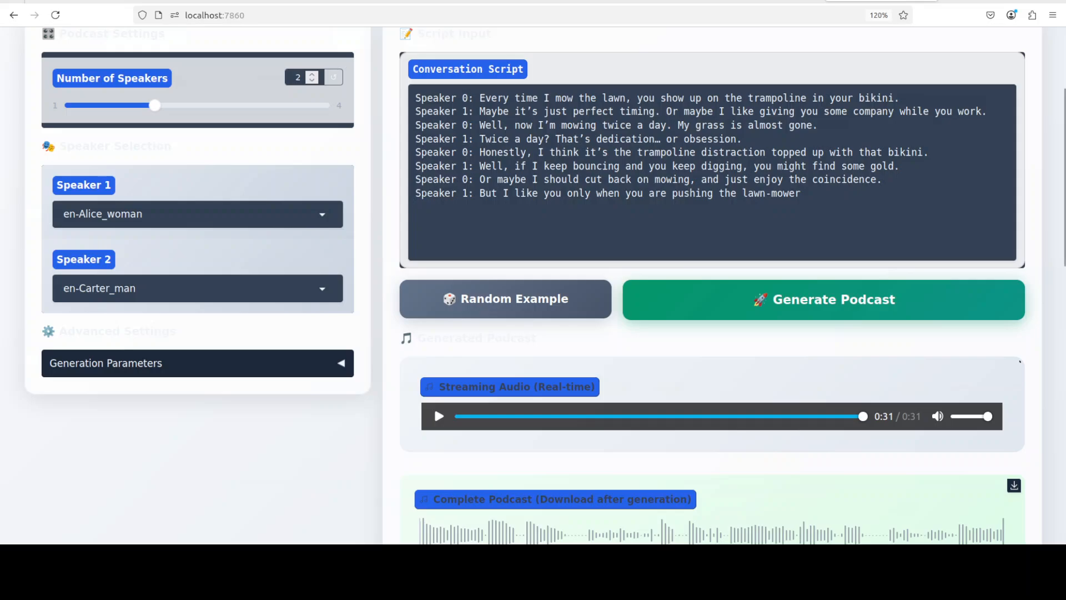
Step: Regenerate the podcast from the Speaker 1/Speaker 2 relabelled script and view Generation Parameters with CFG Scale 1.3
{"action": "left_click", "coordinate": [822, 299]}
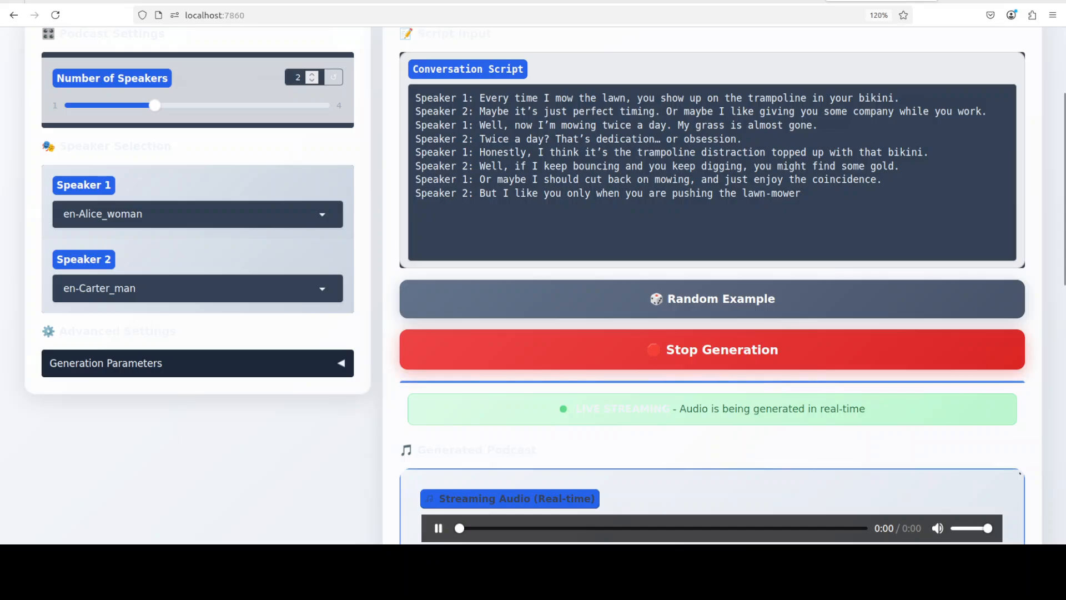
{"action": "scroll", "scroll_direction": "down", "scroll_amount": 3}
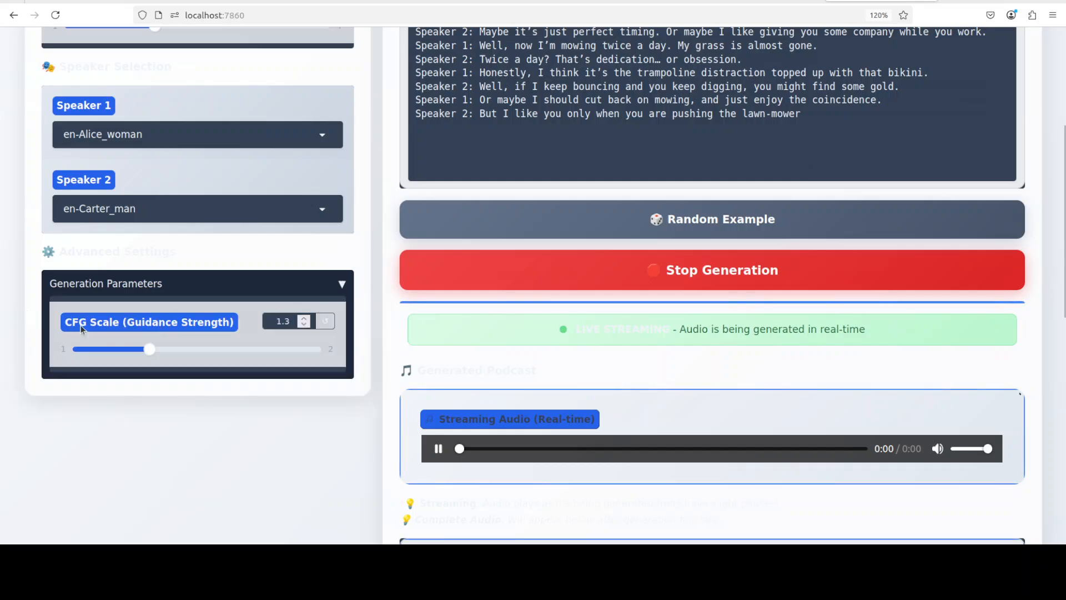
{"action": "mouse_move", "coordinate": [302, 372]}
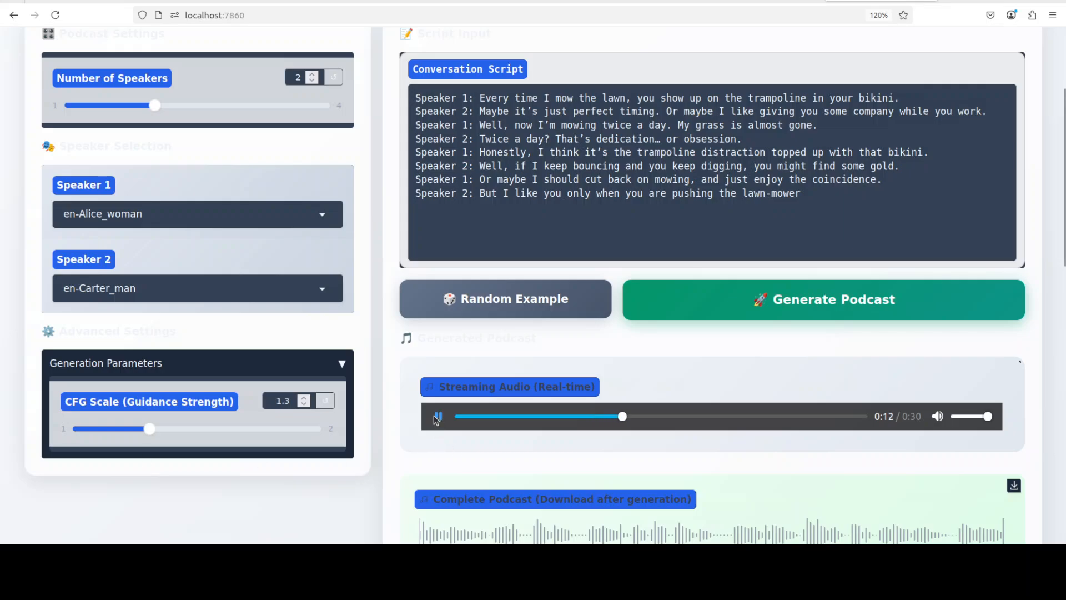
Step: Pause playback and assign en-Carter_man to Speaker 1 and en-Maya_woman to Speaker 2
{"action": "left_click", "coordinate": [438, 417]}
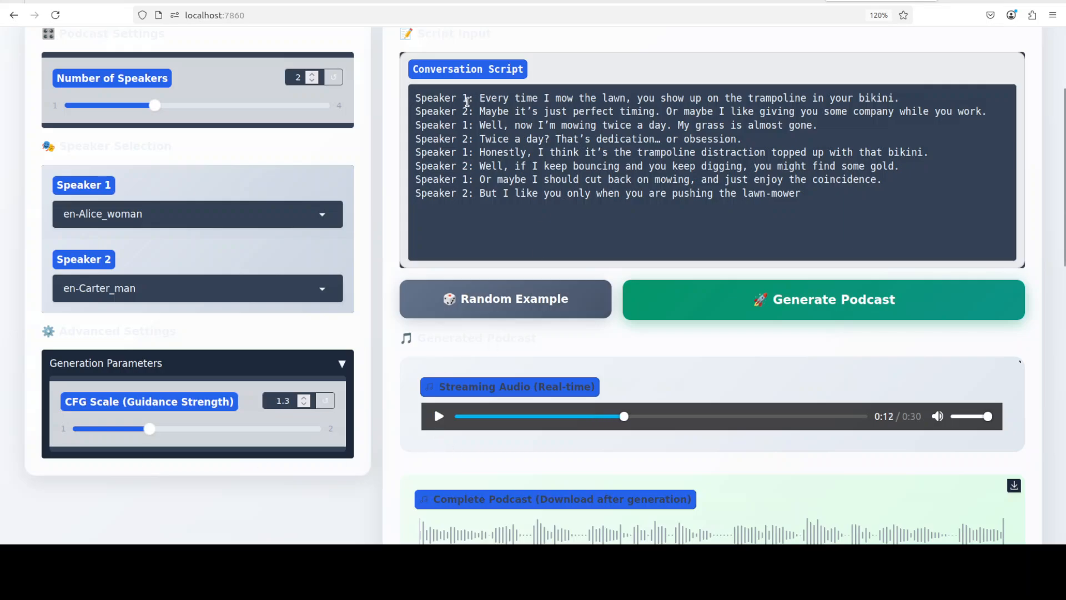
{"action": "mouse_move", "coordinate": [271, 169]}
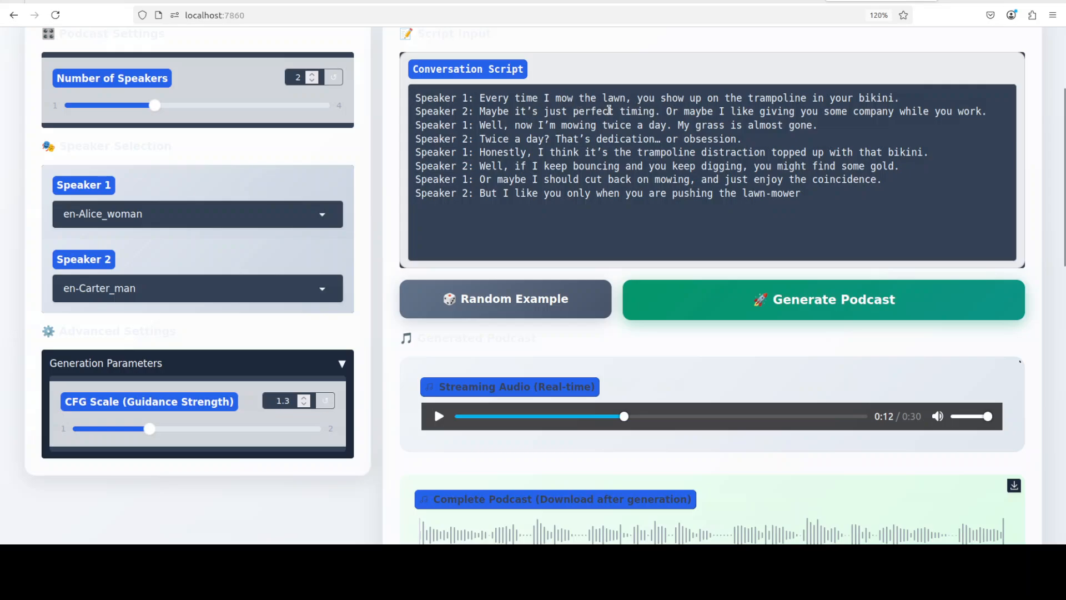
{"action": "mouse_move", "coordinate": [187, 213]}
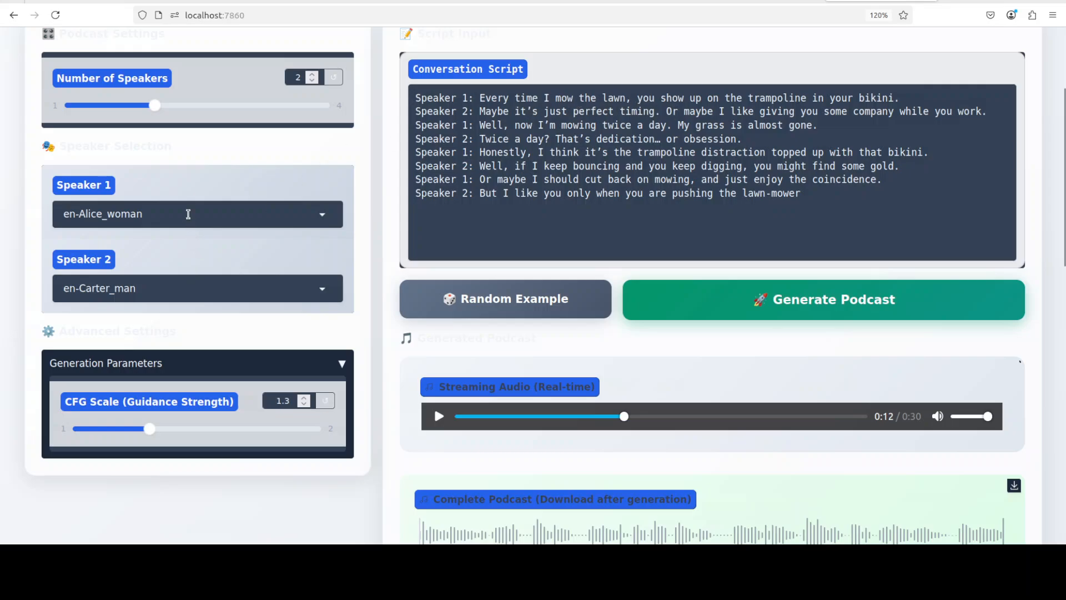
{"action": "left_click", "coordinate": [197, 213]}
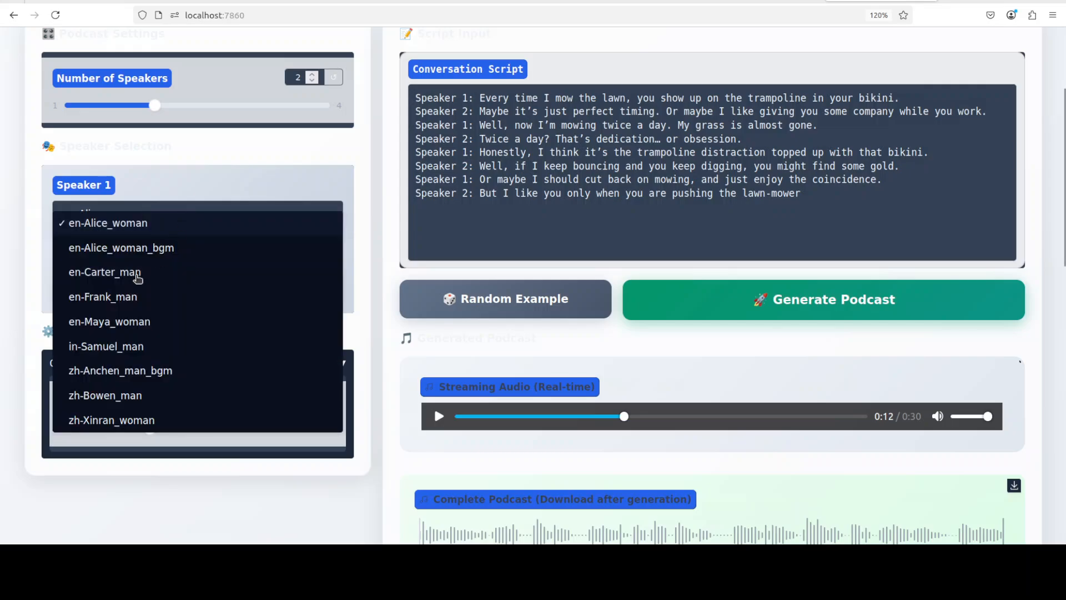
{"action": "left_click", "coordinate": [105, 272]}
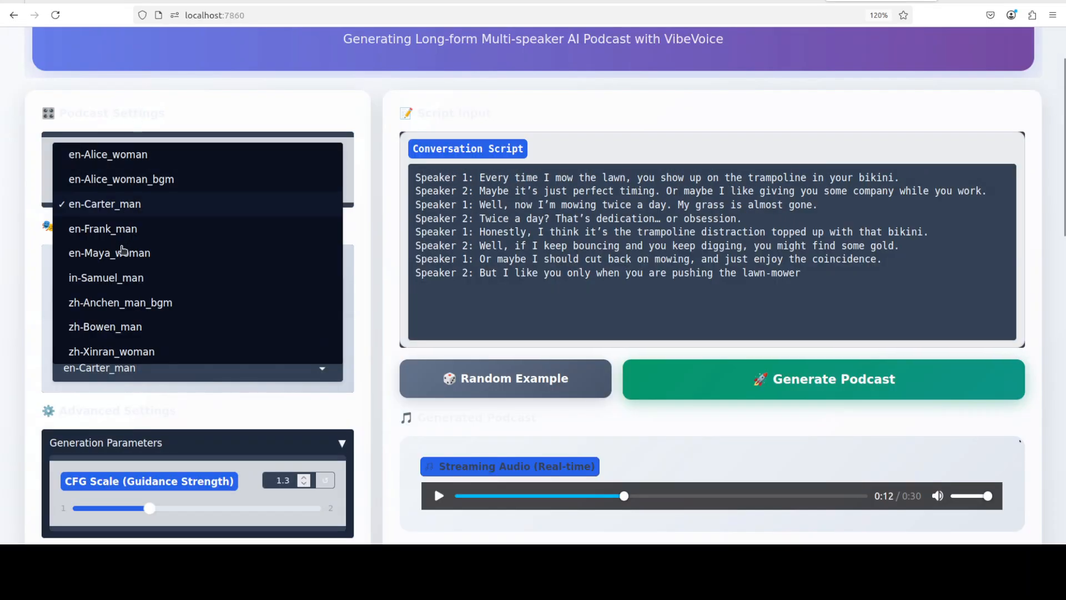
{"action": "left_click", "coordinate": [108, 252]}
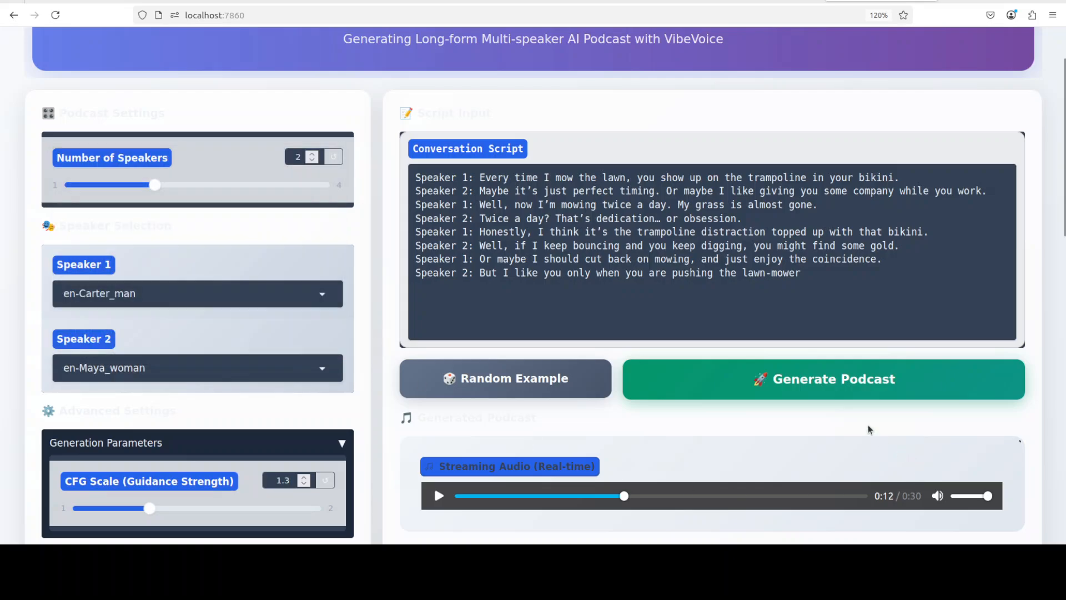
{"action": "left_click", "coordinate": [822, 379]}
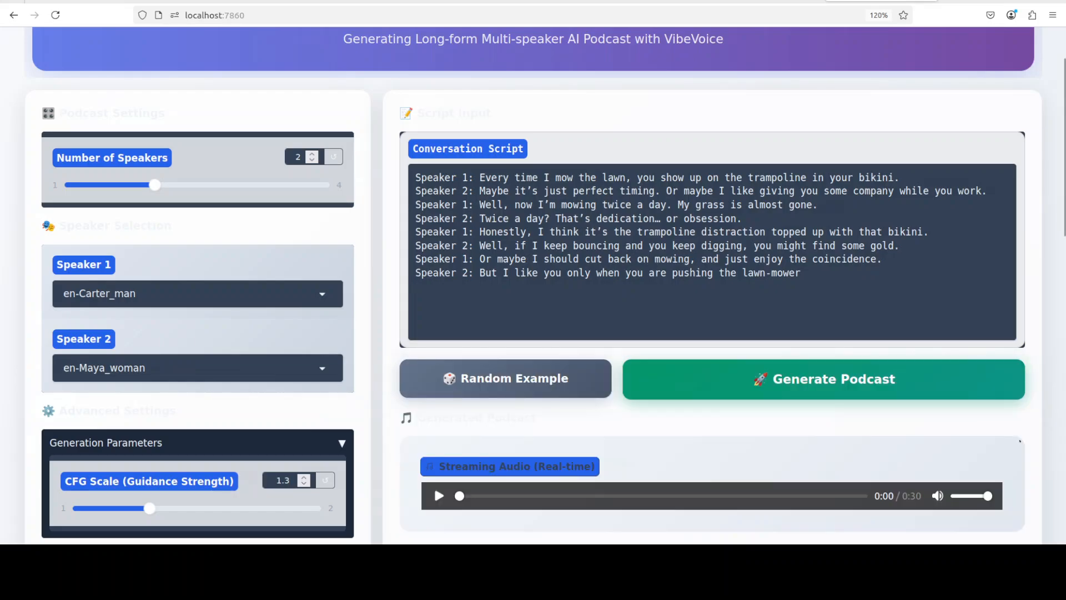
Step: Scroll down to the streamed audio player and let the 39-second podcast play through
{"action": "scroll", "scroll_direction": "down", "scroll_amount": 3}
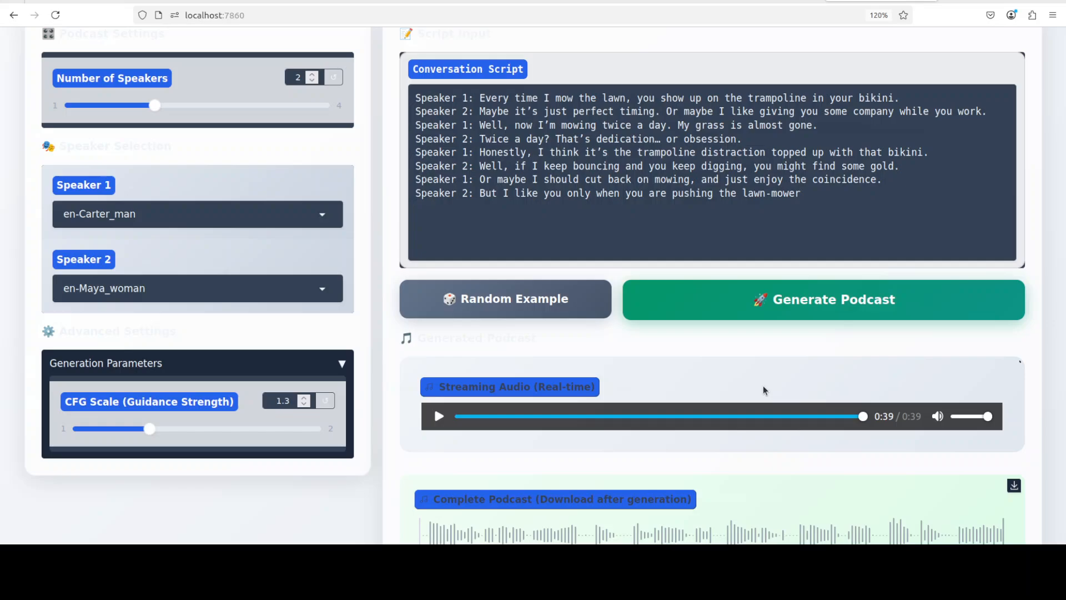
{"action": "mouse_move", "coordinate": [340, 96]}
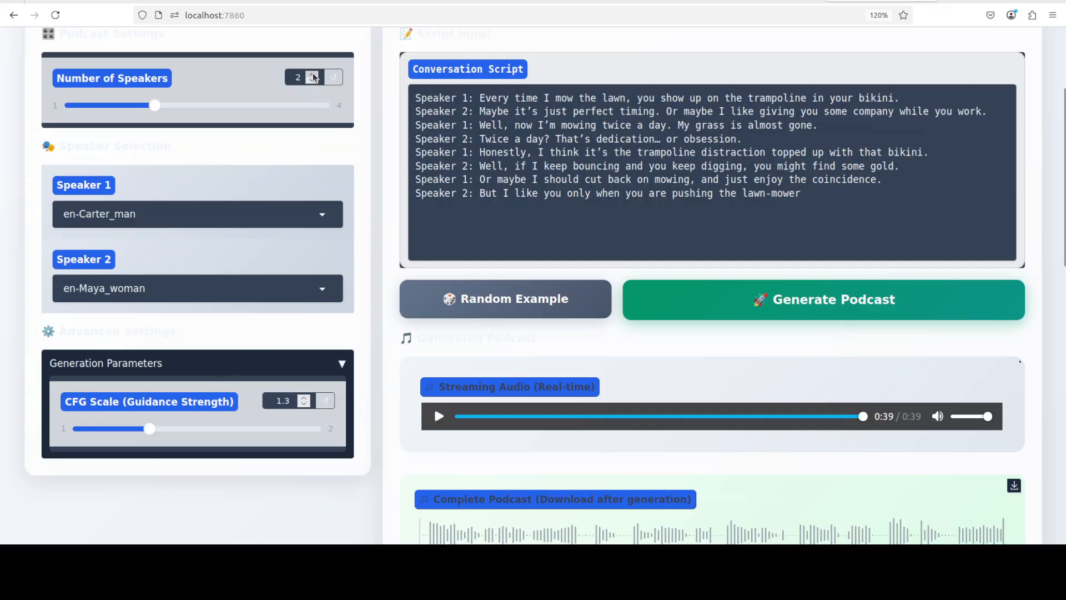
Step: Raise the speaker count to 4 and start generating the Don't Stop Believin' sing-along podcast
{"action": "left_click", "coordinate": [333, 76]}
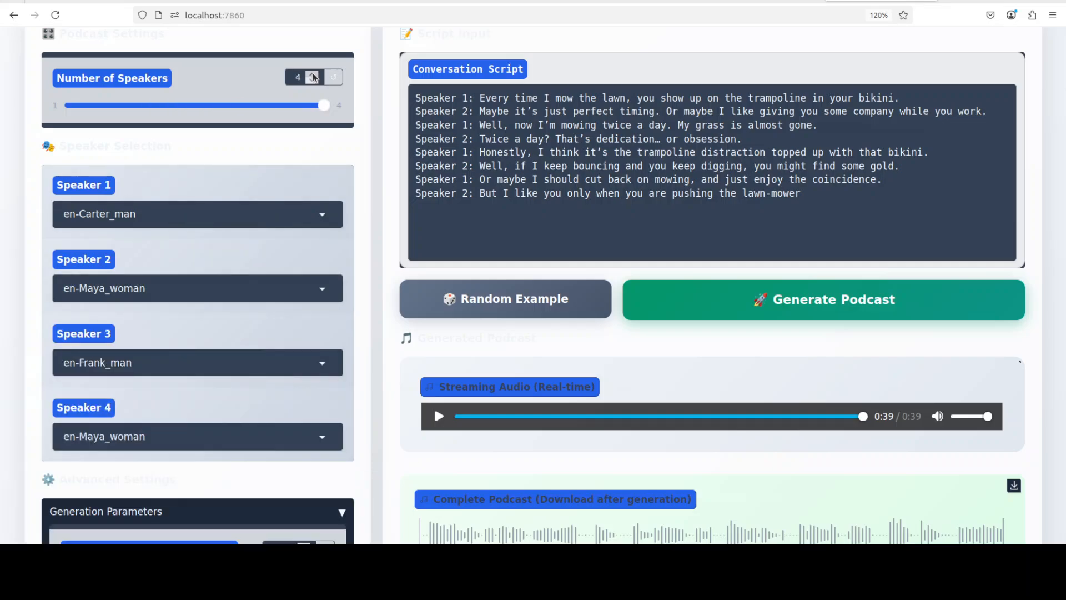
{"action": "mouse_move", "coordinate": [183, 402]}
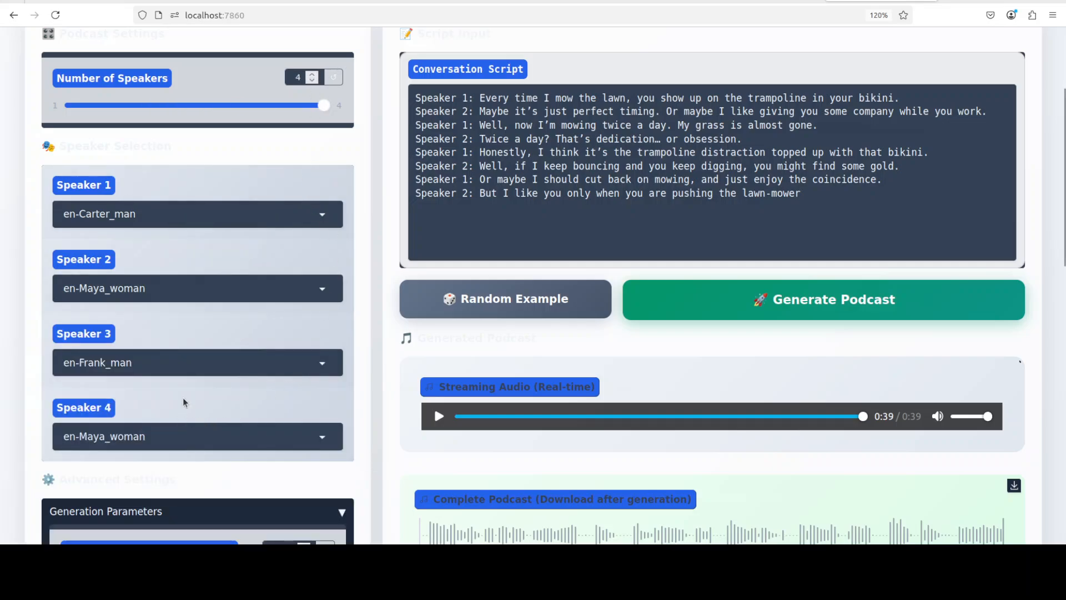
{"action": "mouse_move", "coordinate": [190, 385]}
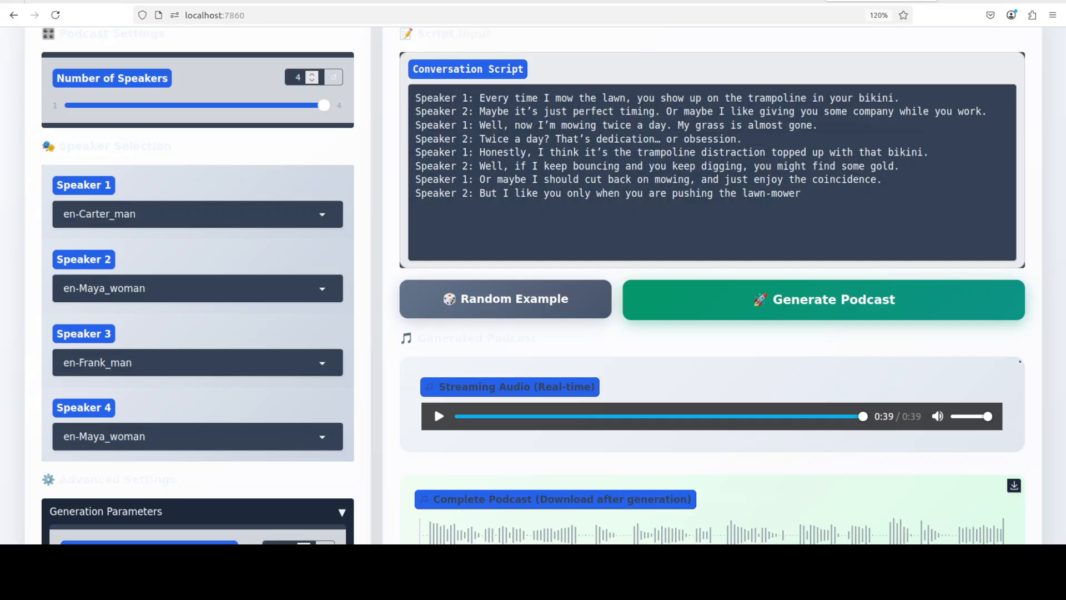
{"action": "left_click_drag", "start_coordinate": [730, 179], "coordinate": [800, 193]}
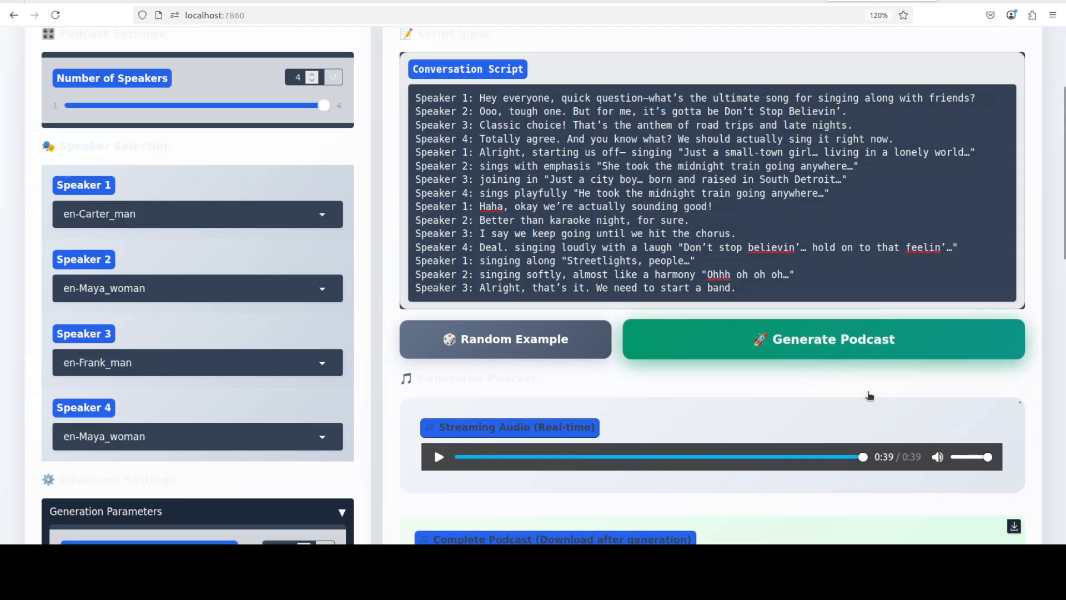
{"action": "left_click", "coordinate": [822, 338]}
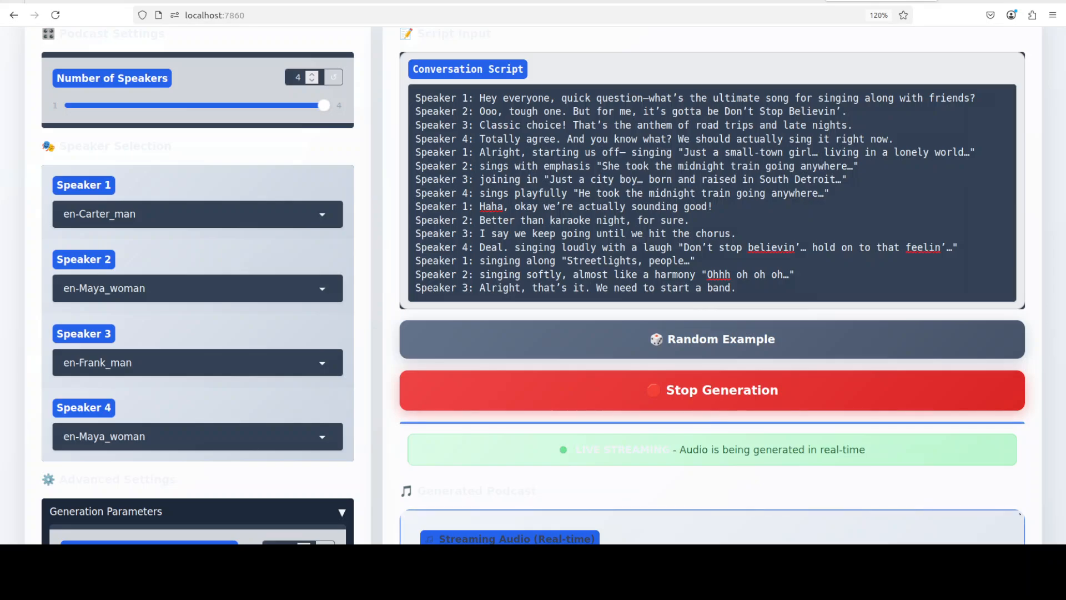
{"action": "mouse_move", "coordinate": [532, 439]}
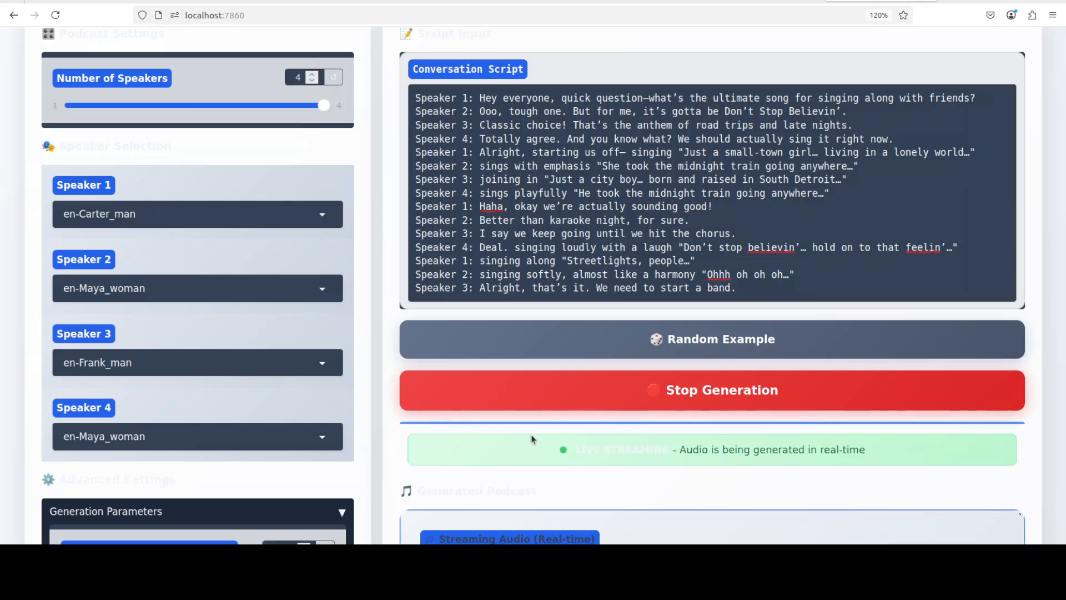
{"action": "mouse_move", "coordinate": [609, 415]}
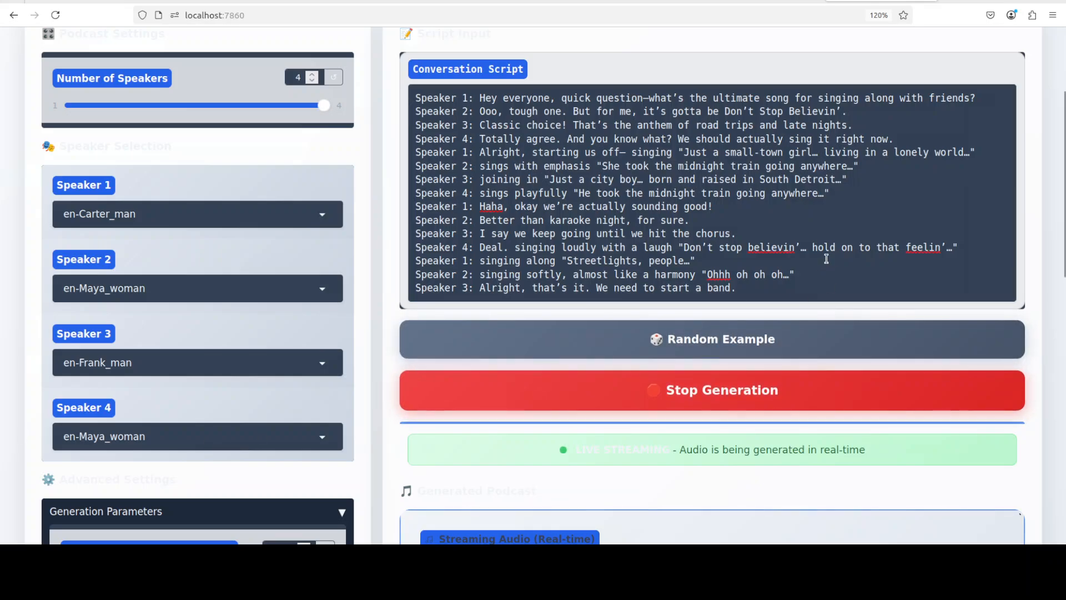
{"action": "scroll", "scroll_direction": "down", "scroll_amount": 3}
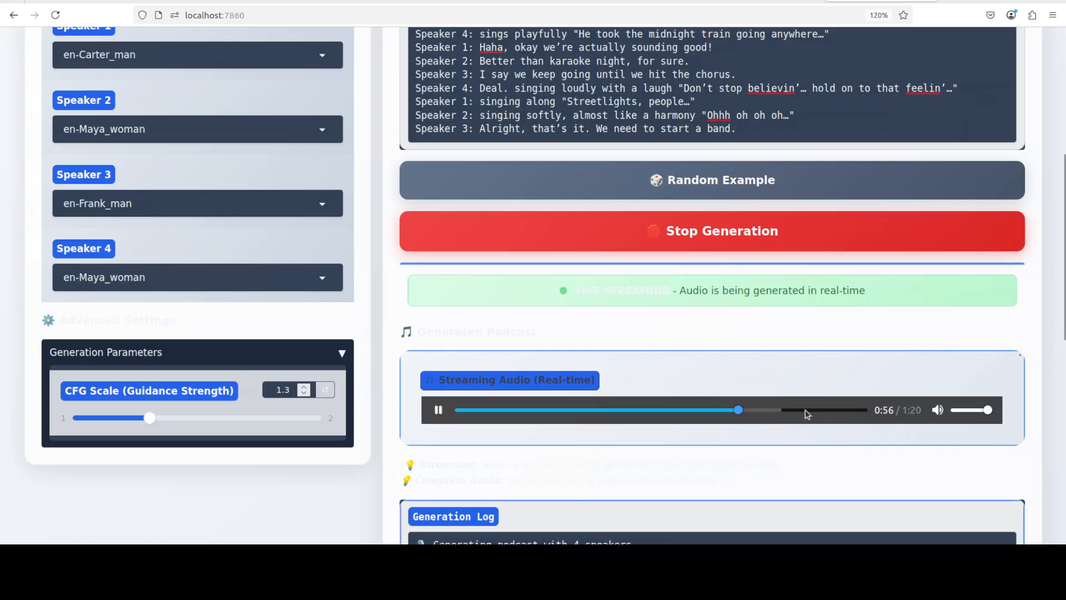
Step: Load a random example, bringing in the four-speaker stargazing script
{"action": "left_click", "coordinate": [439, 409]}
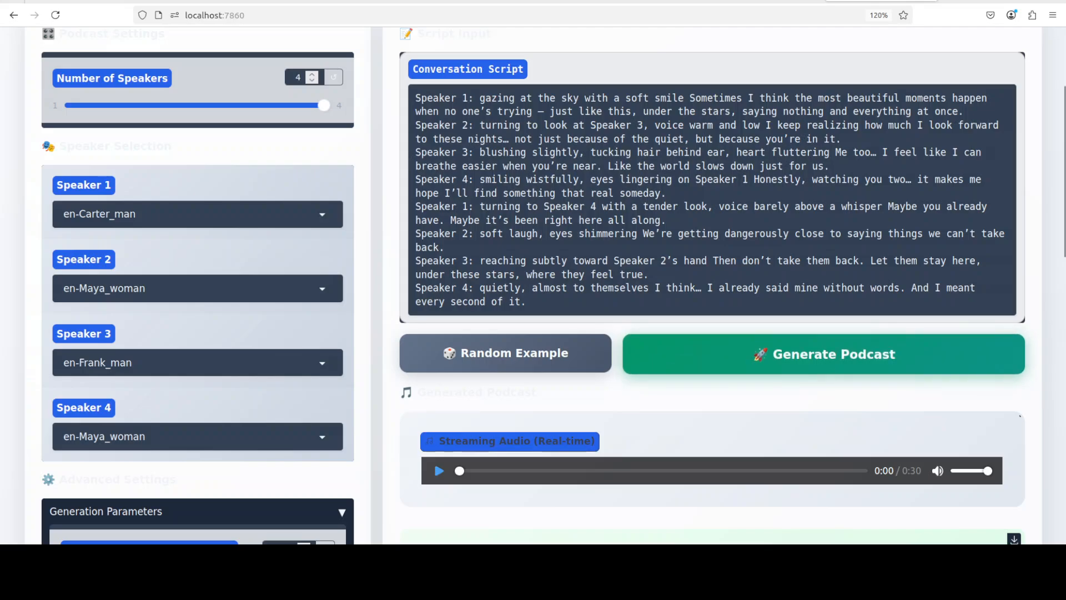
Step: Generate the stargazing podcast, then move on to the Planet in Peril example script
{"action": "left_click", "coordinate": [438, 470]}
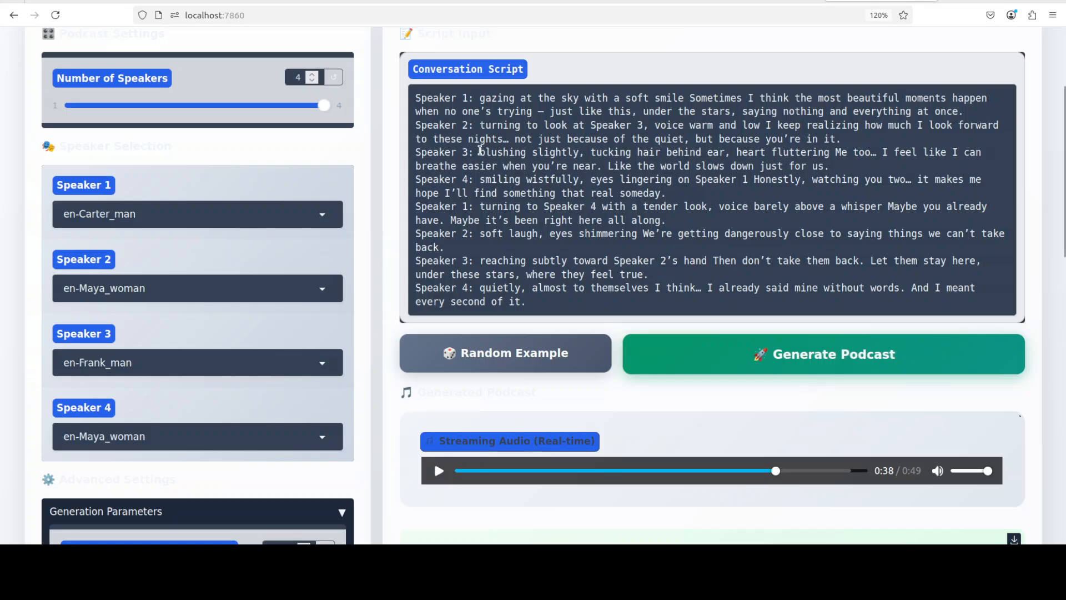
{"action": "double_click", "coordinate": [502, 152]}
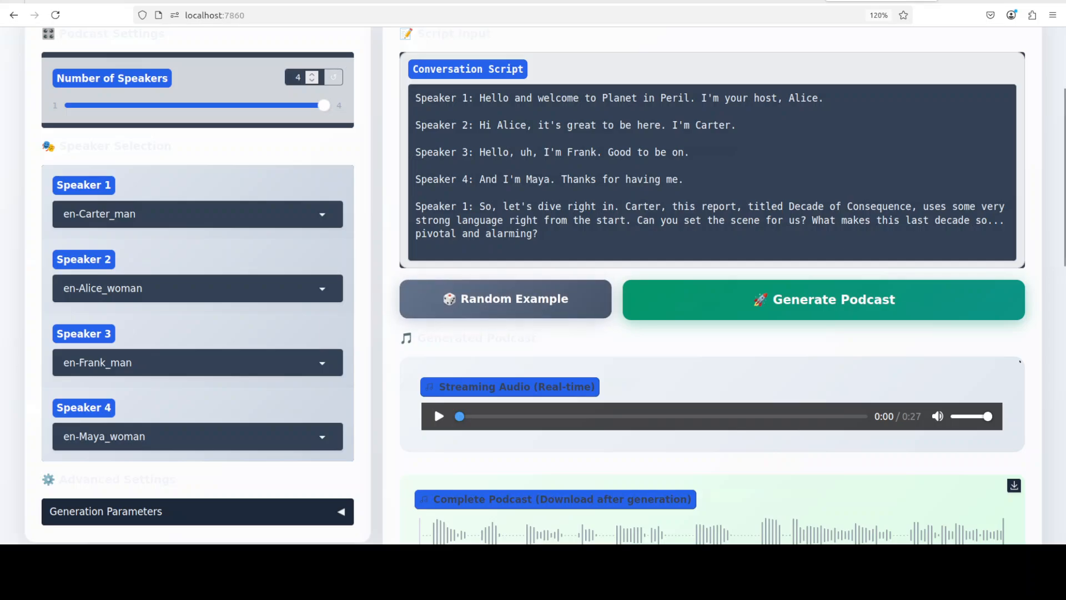
Step: Play the generated Planet in Peril podcast
{"action": "left_click", "coordinate": [439, 417]}
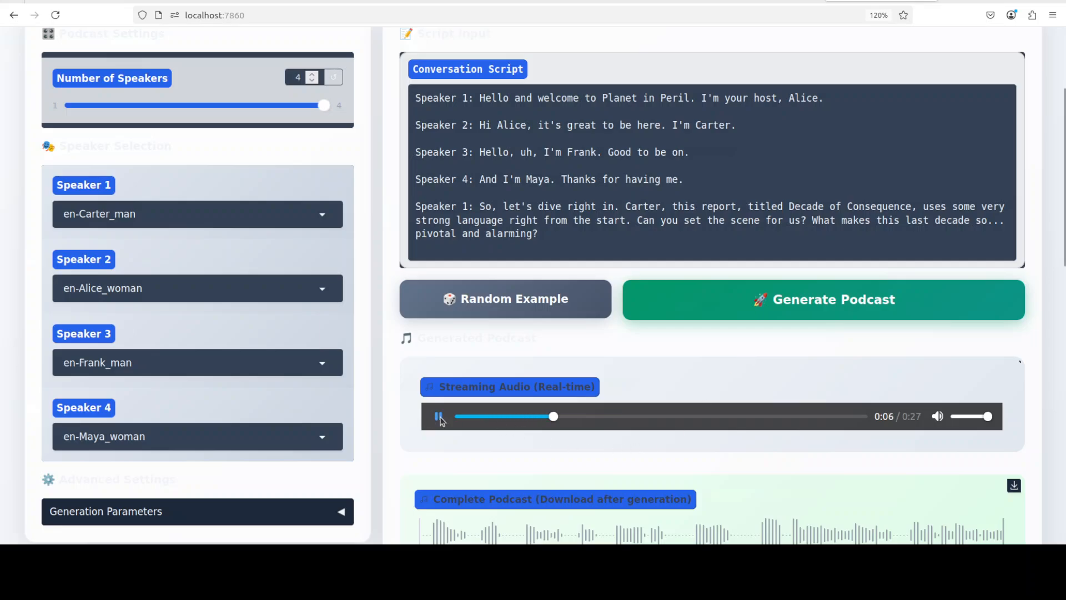
Step: Voice Speaker 1 as en-Alice_woman and Speaker 2 as en-Carter_man, regenerate and play the 25-second podcast
{"action": "left_click", "coordinate": [197, 213]}
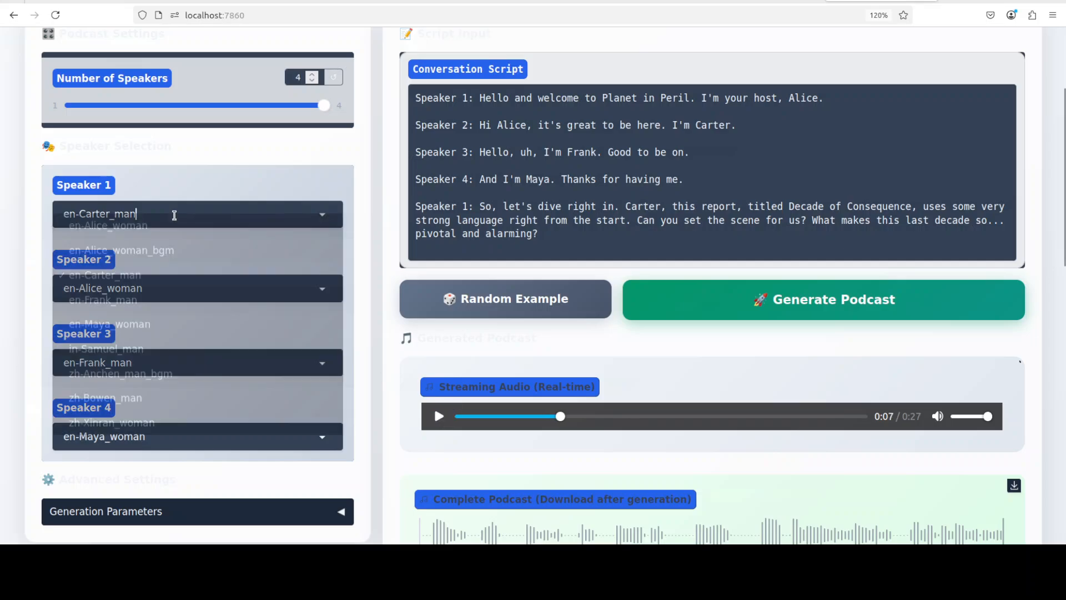
{"action": "left_click", "coordinate": [108, 226]}
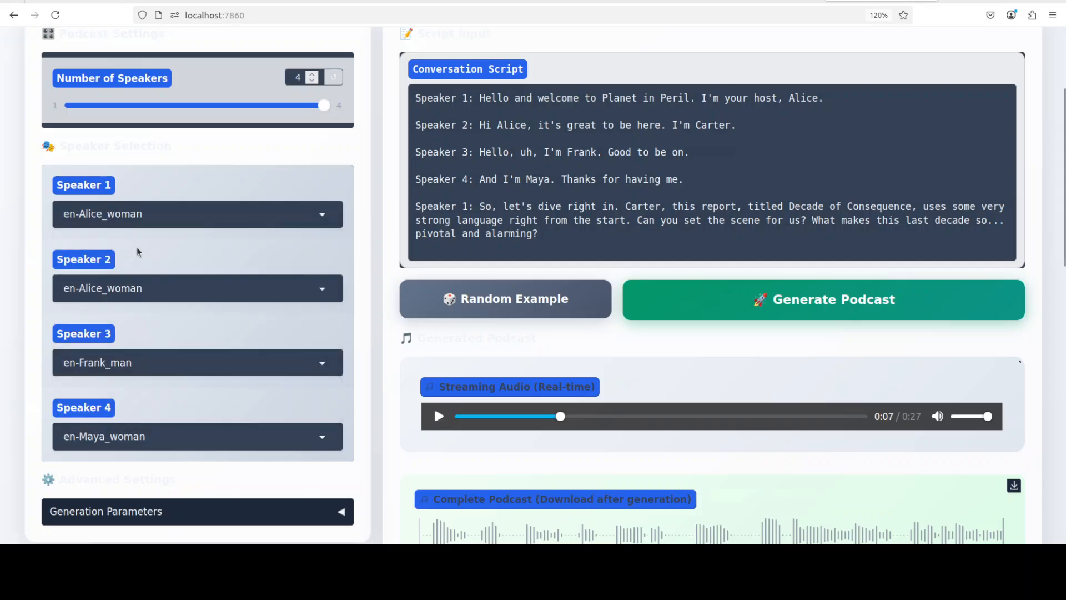
{"action": "left_click", "coordinate": [197, 288]}
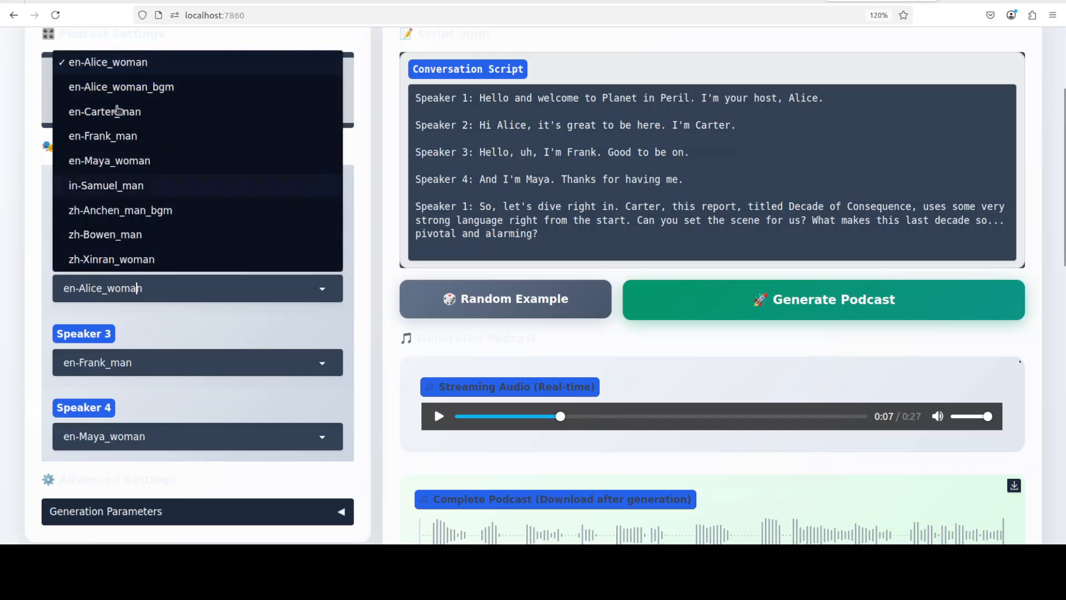
{"action": "left_click", "coordinate": [104, 111]}
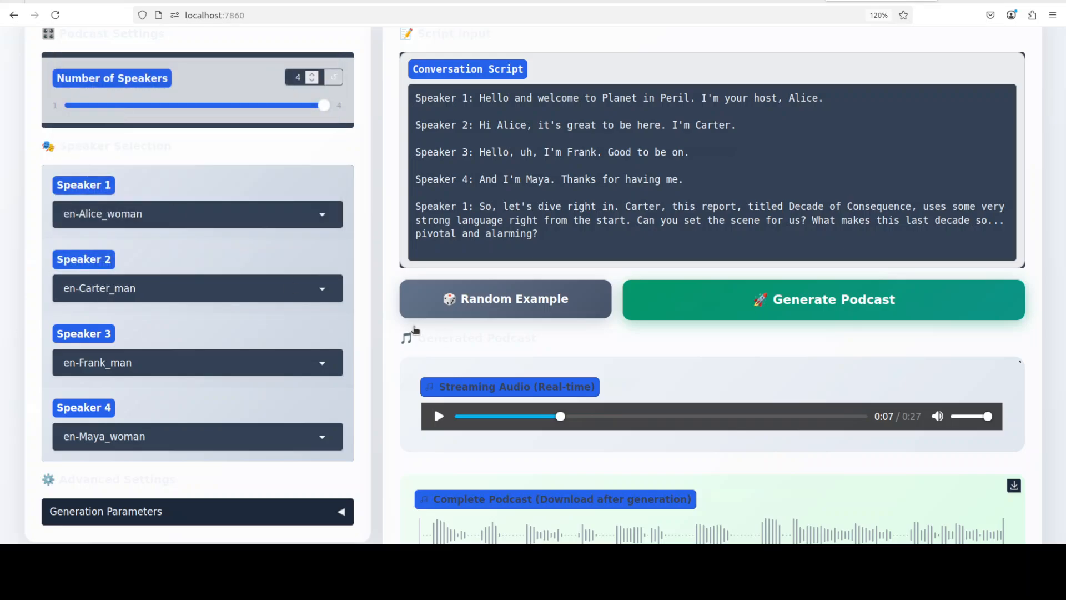
{"action": "left_click", "coordinate": [822, 299]}
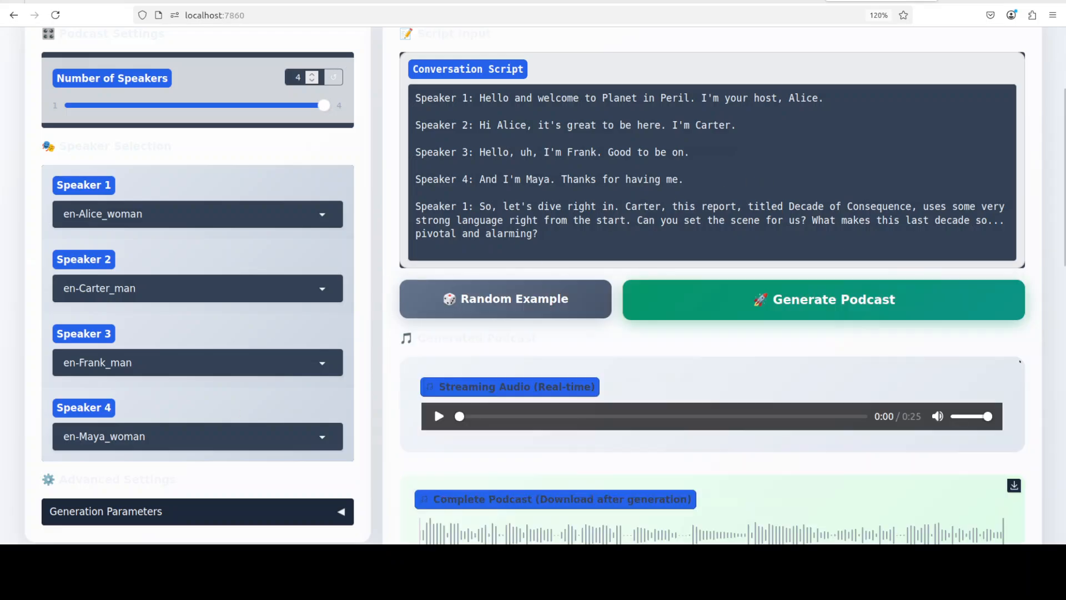
{"action": "left_click", "coordinate": [438, 416]}
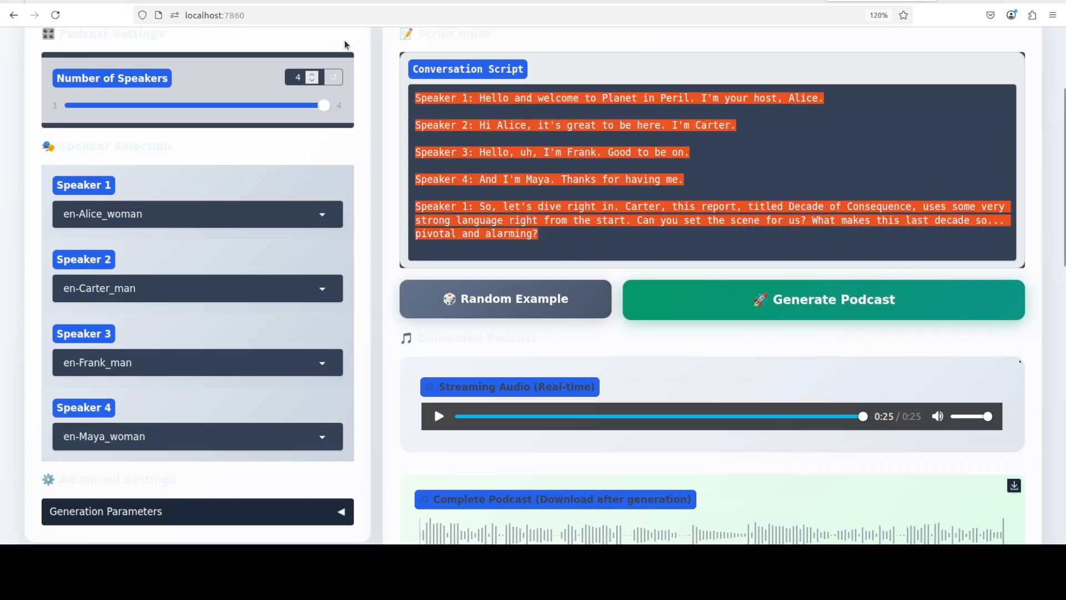
Step: Enter the bilingual English/Mandarin welcome script, reduce to 1 speaker and start generation
{"action": "left_click", "coordinate": [504, 299]}
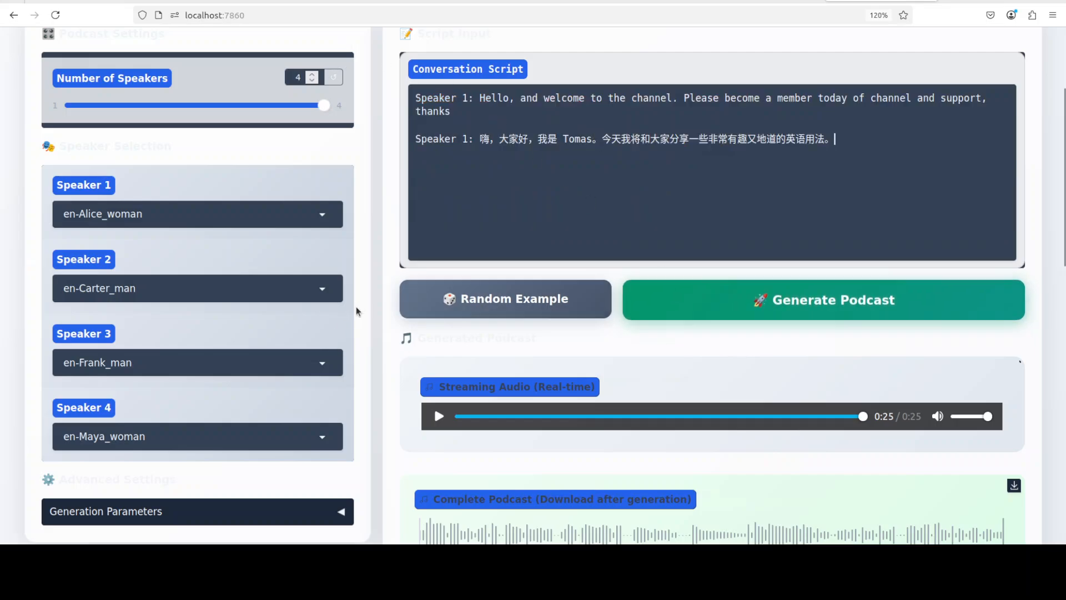
{"action": "left_click", "coordinate": [311, 80]}
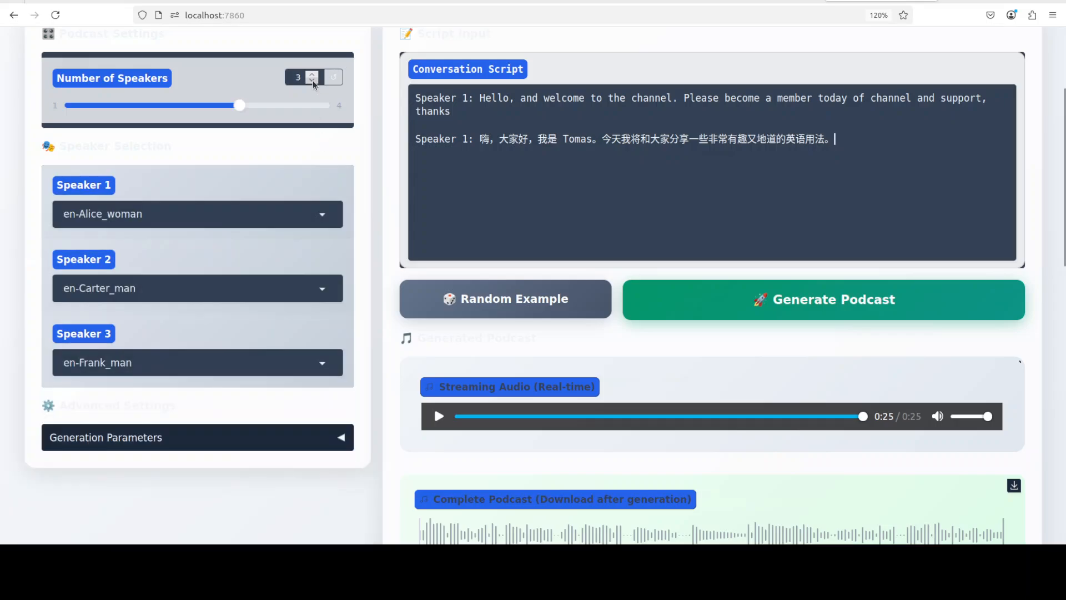
{"action": "left_click", "coordinate": [311, 80]}
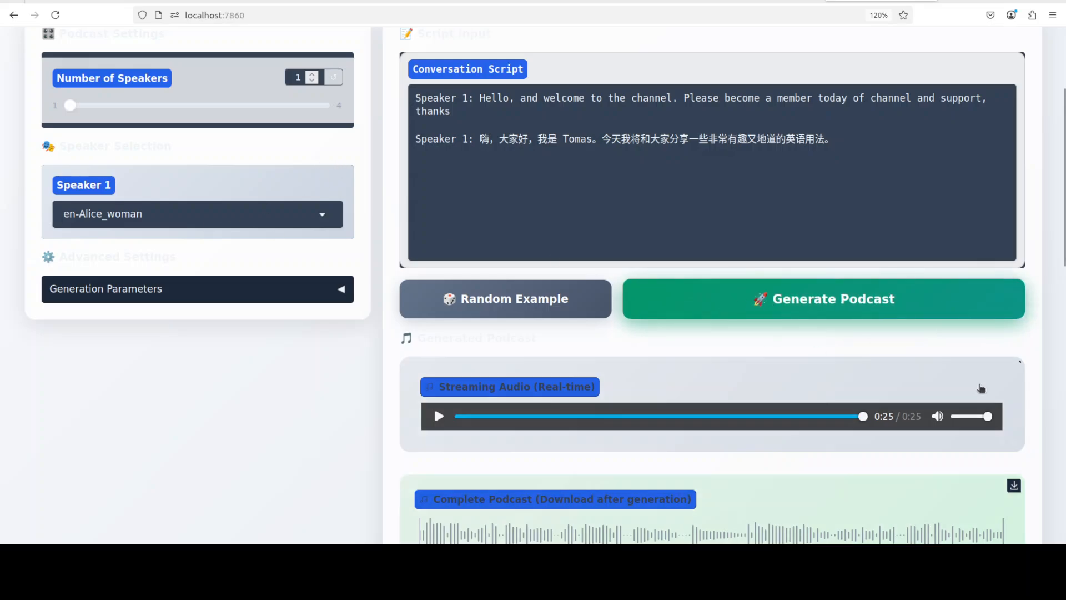
{"action": "left_click", "coordinate": [823, 298]}
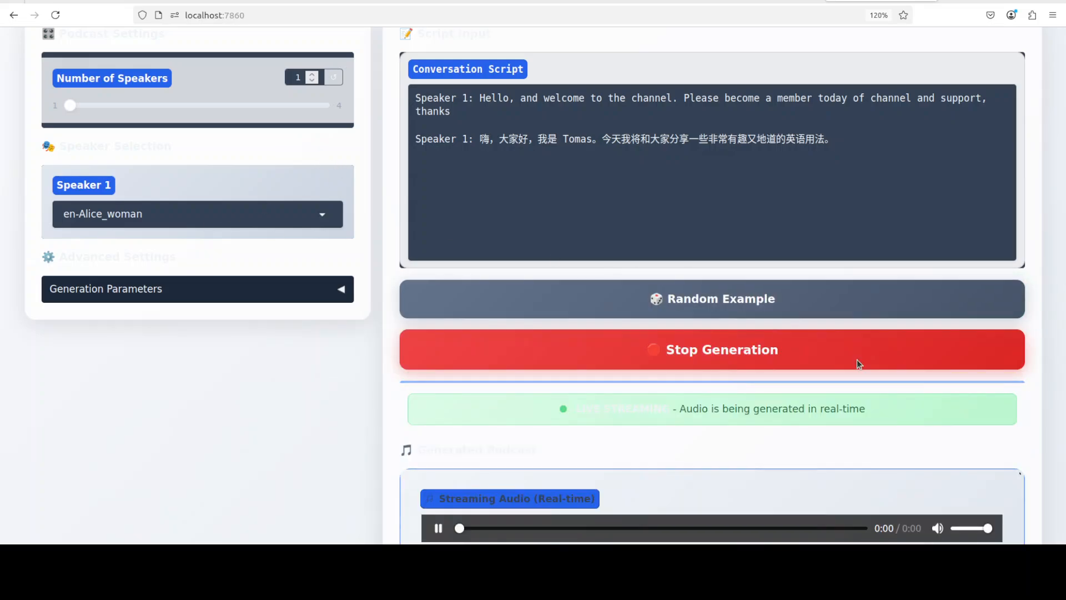
{"action": "mouse_move", "coordinate": [353, 383]}
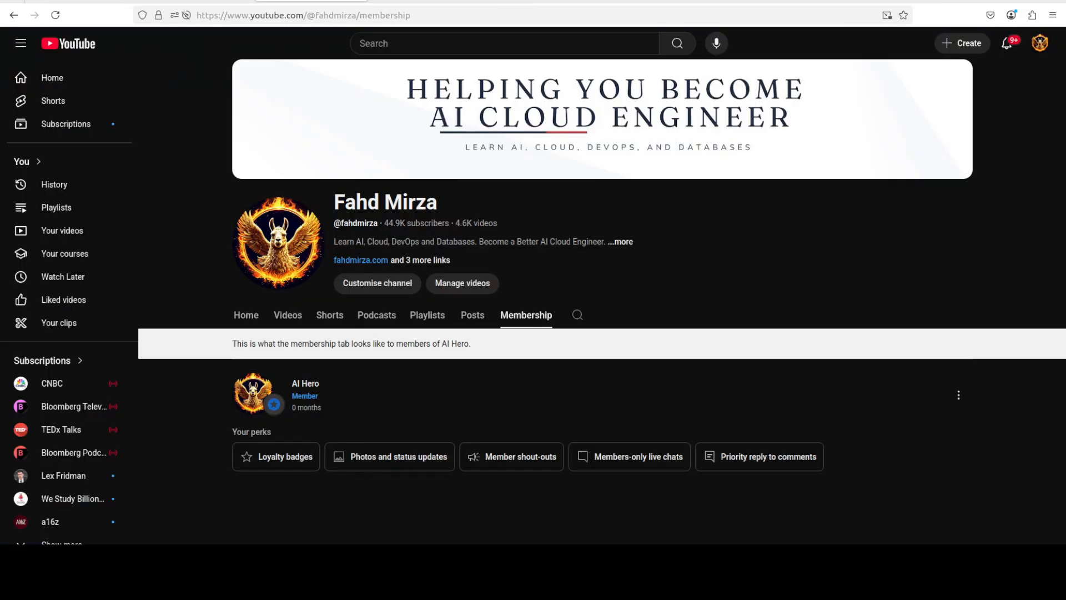
{"action": "mouse_move", "coordinate": [544, 334]}
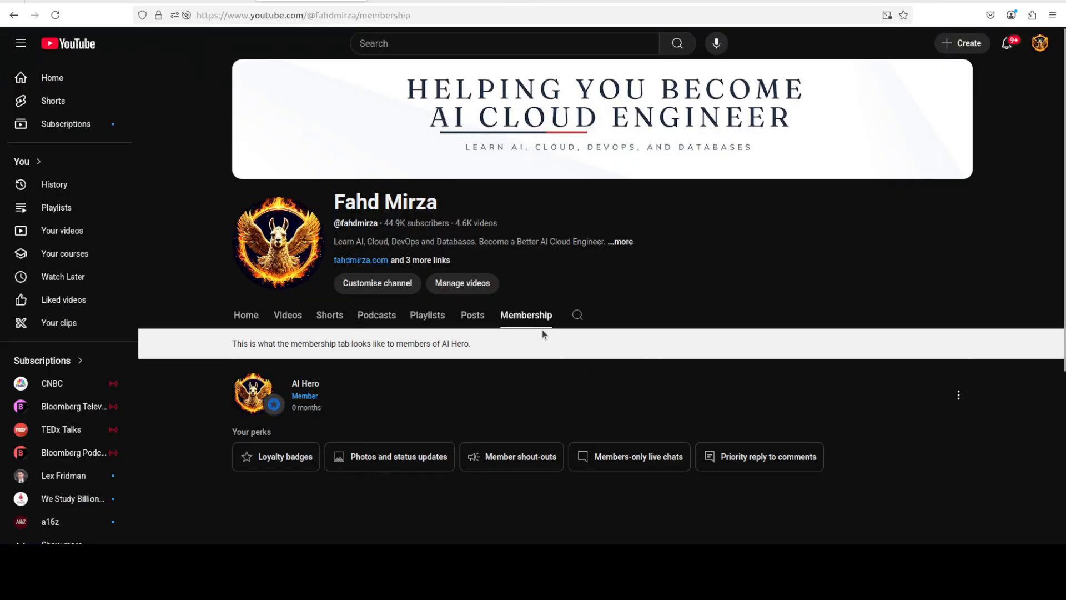